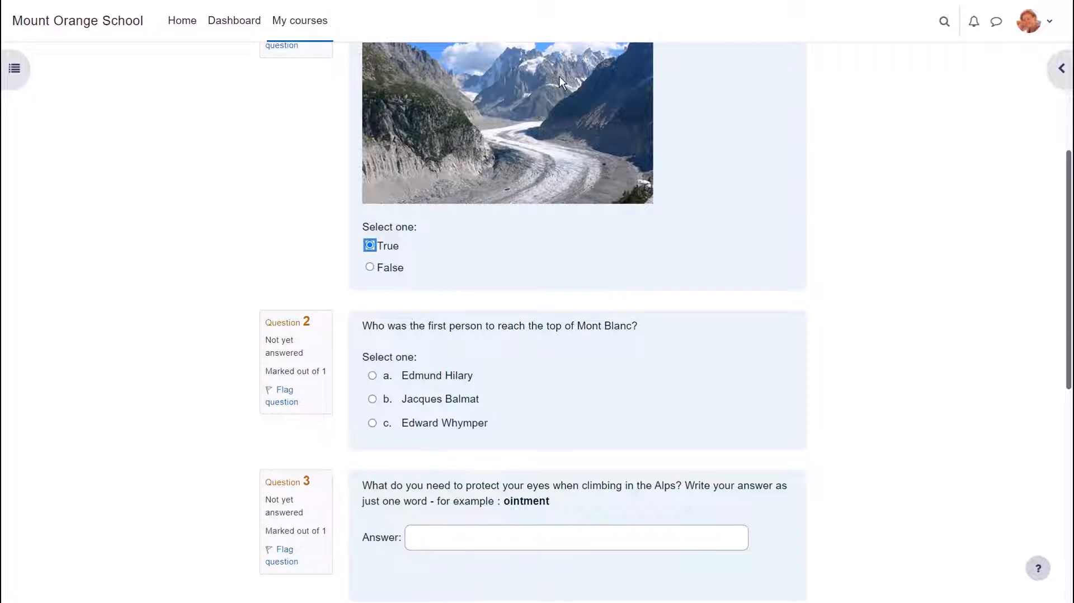
Pick Jacques Balmat for Mont Blanc, answer sunglasses for eye protection, and play the climbing video.
left_click(372, 399)
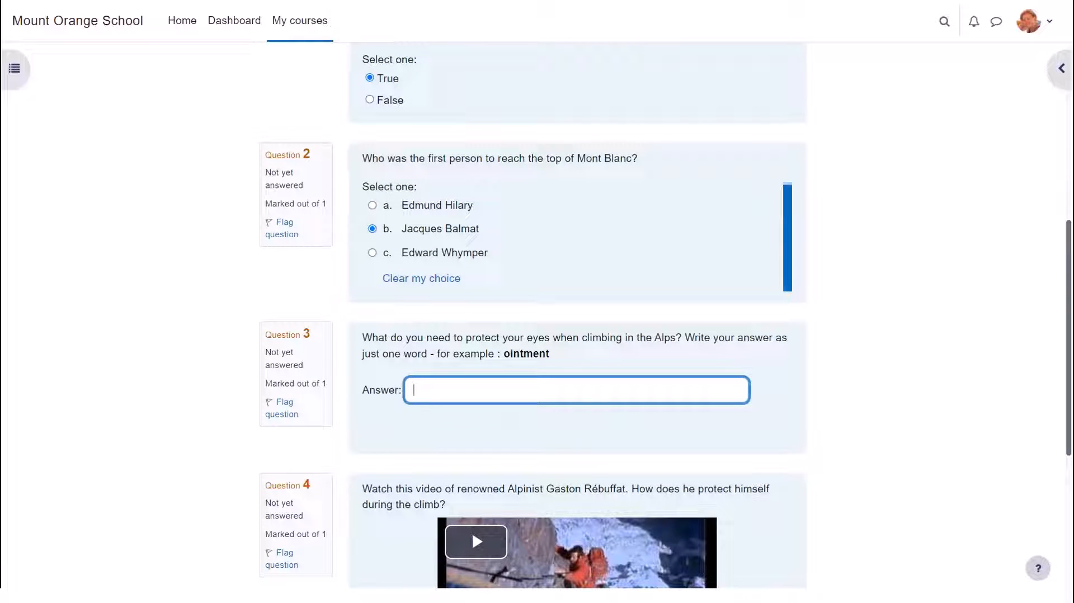
type("sunglasses")
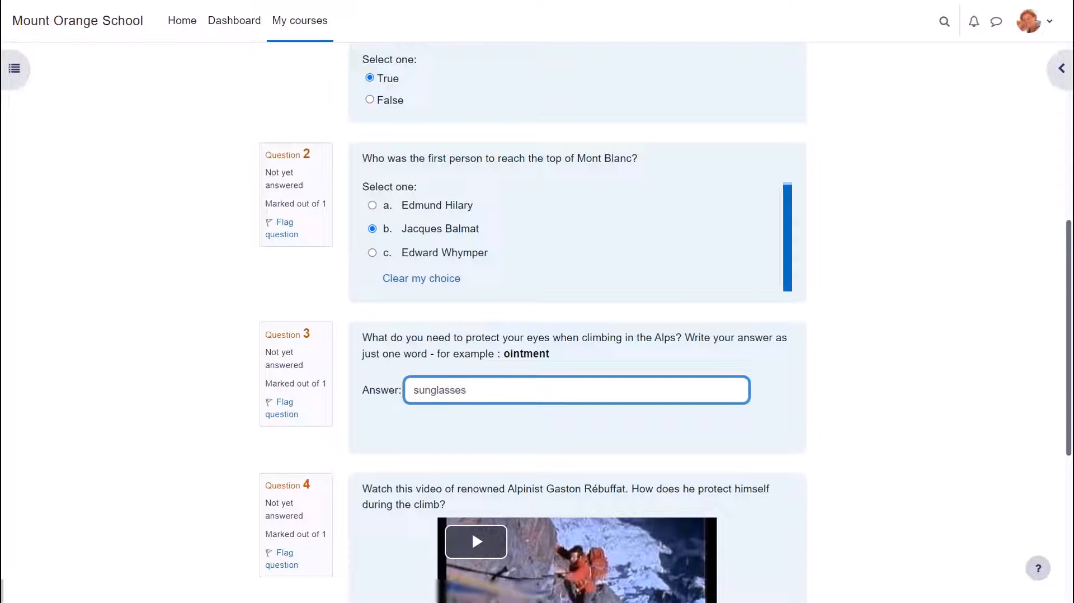
scroll("down", 3)
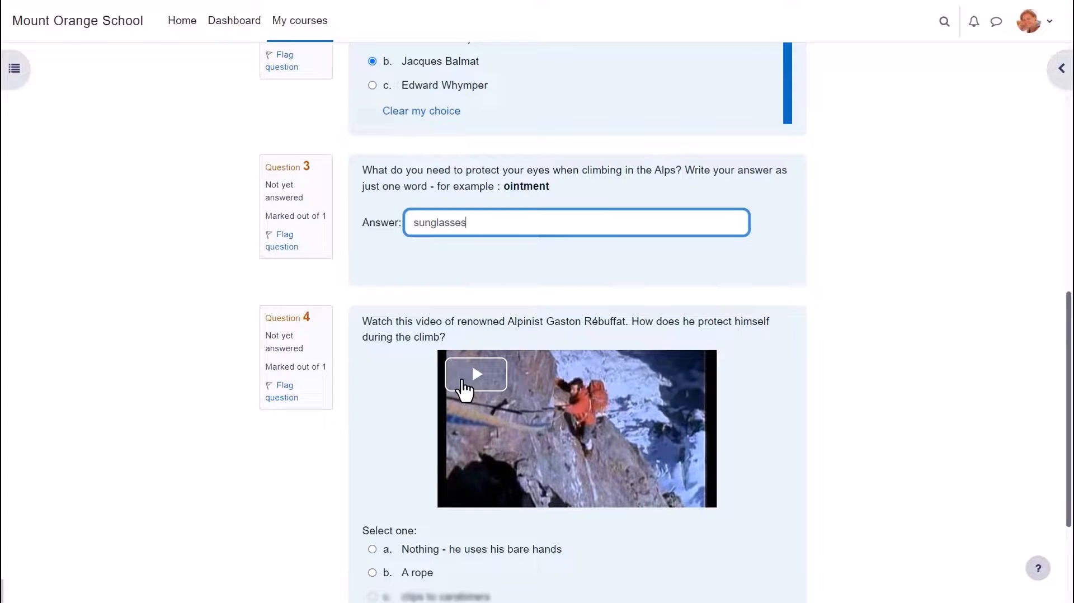
left_click(476, 374)
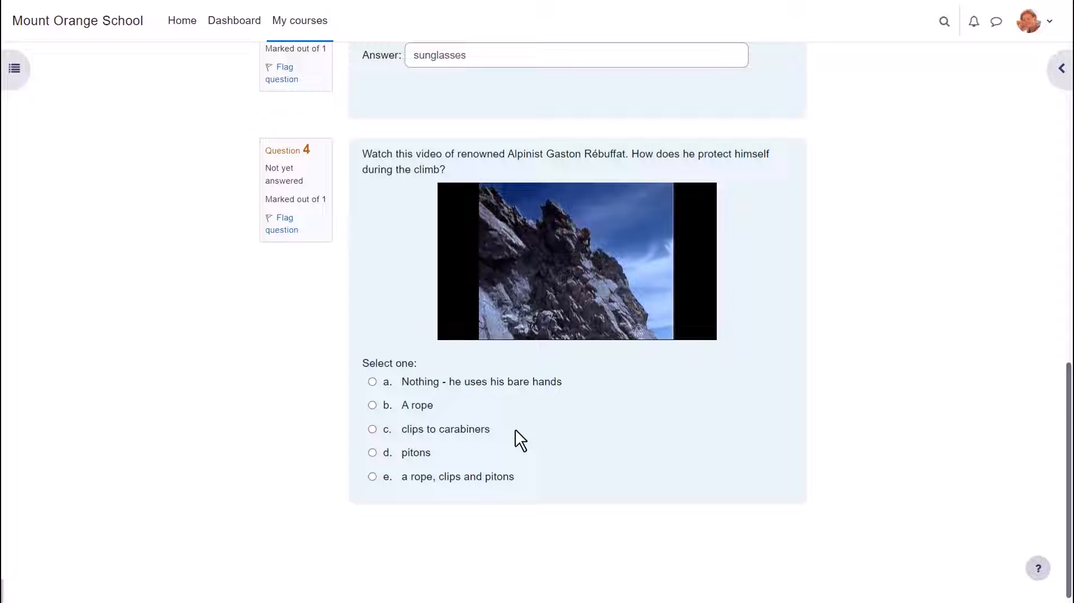
left_click(372, 381)
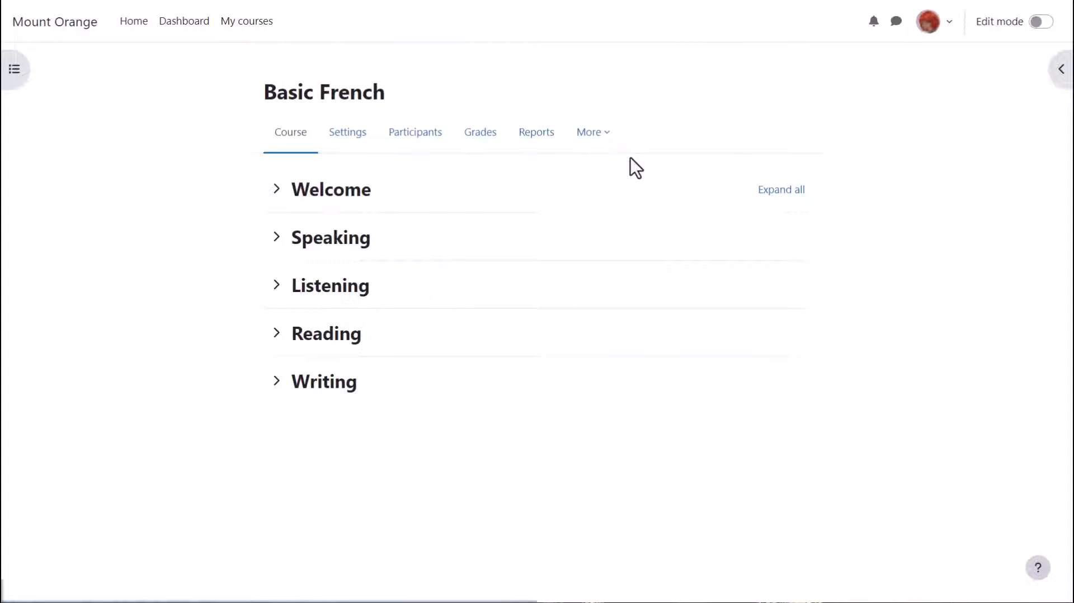
Reach the Basic French question bank through the course's More menu.
left_click(589, 132)
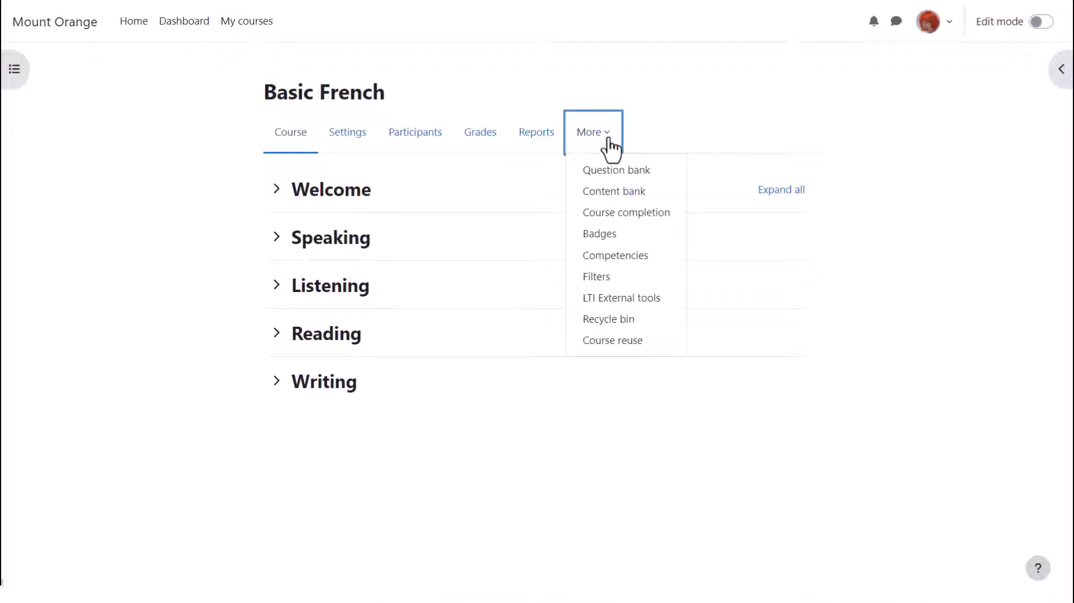
mouse_move(616, 170)
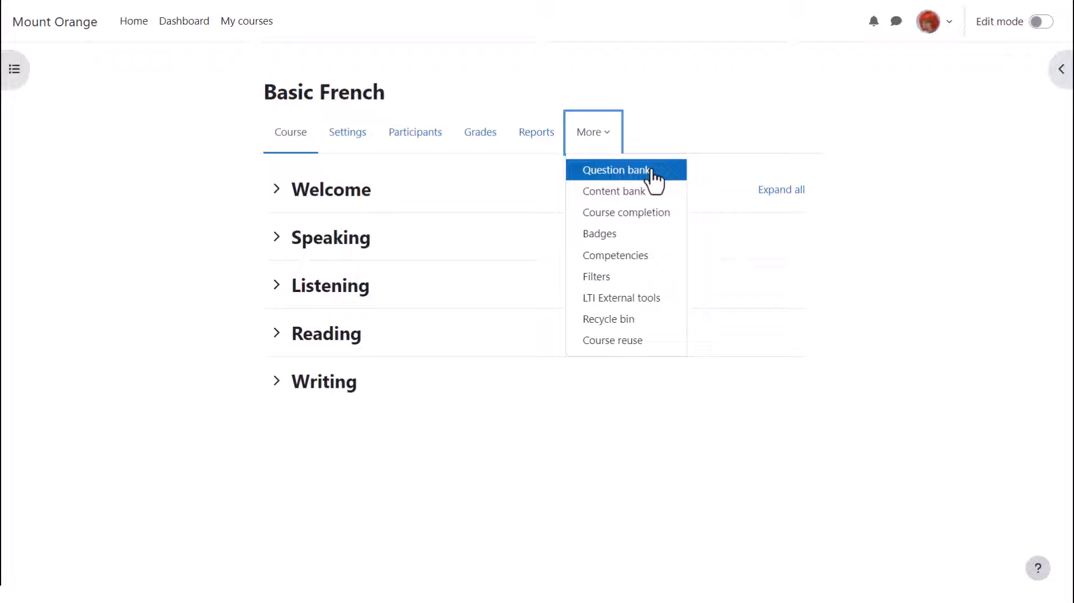
left_click(615, 170)
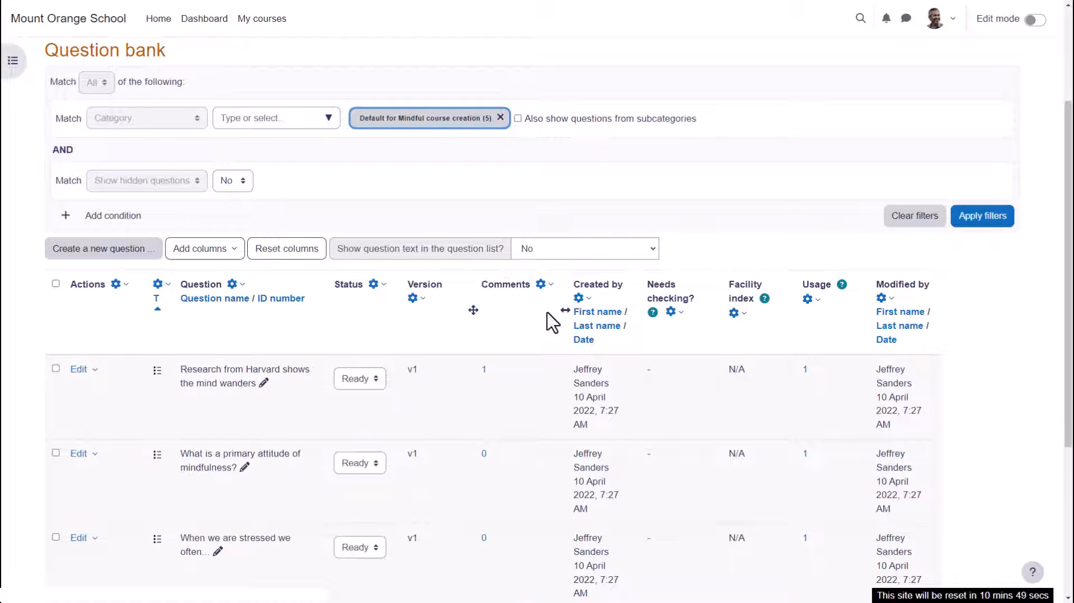
left_click(539, 284)
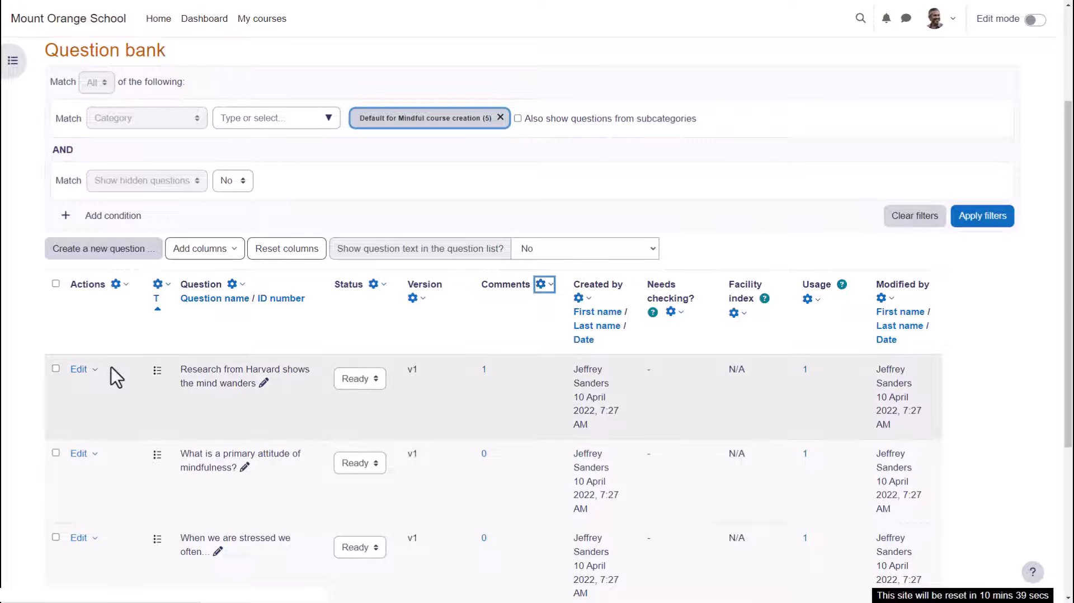
left_click(79, 369)
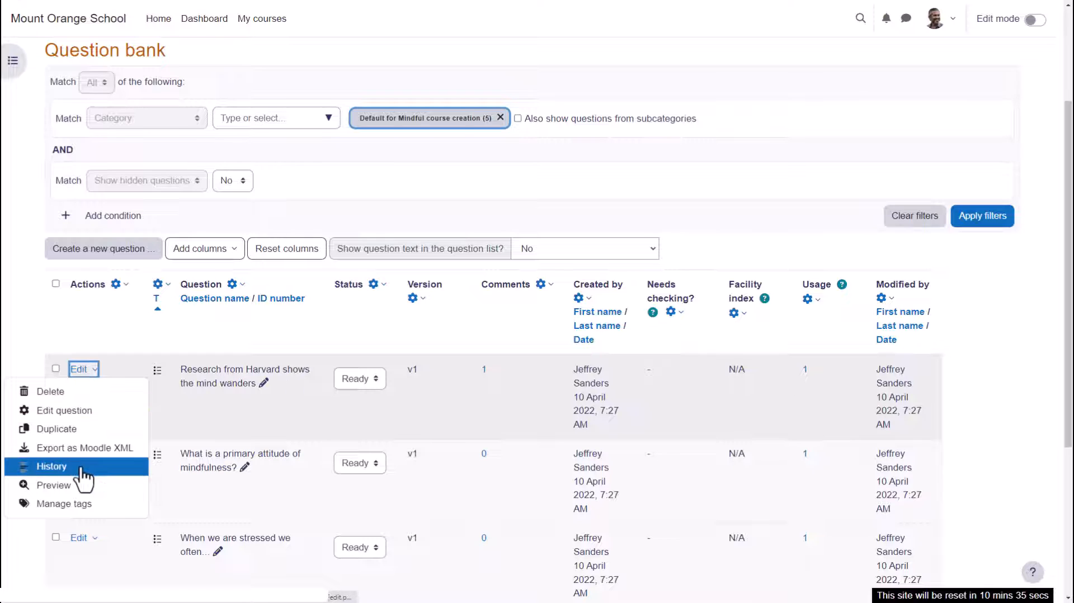
mouse_move(82, 490)
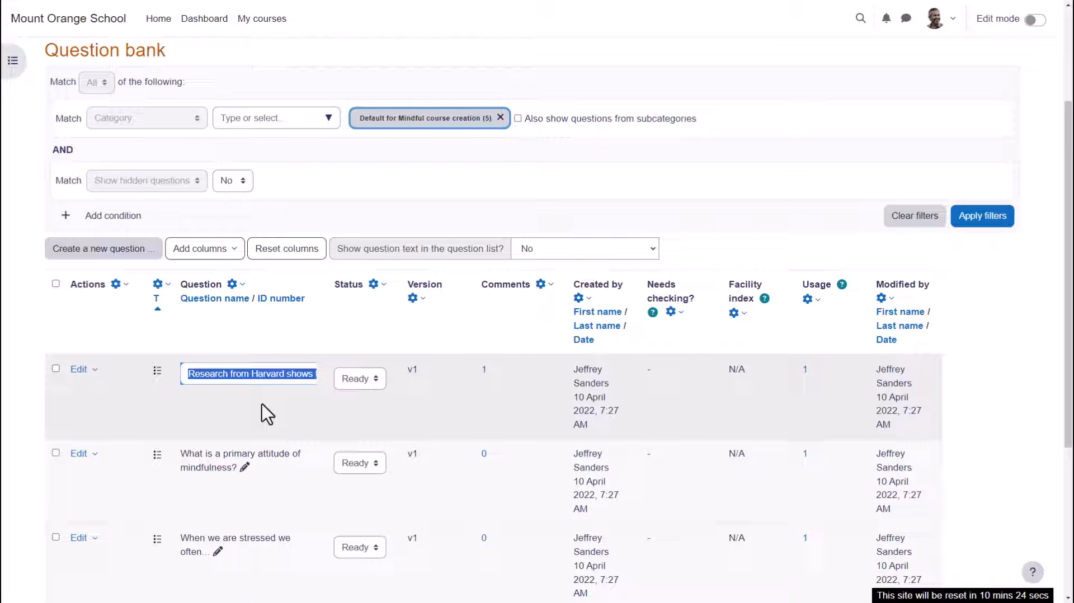
left_click(55, 369)
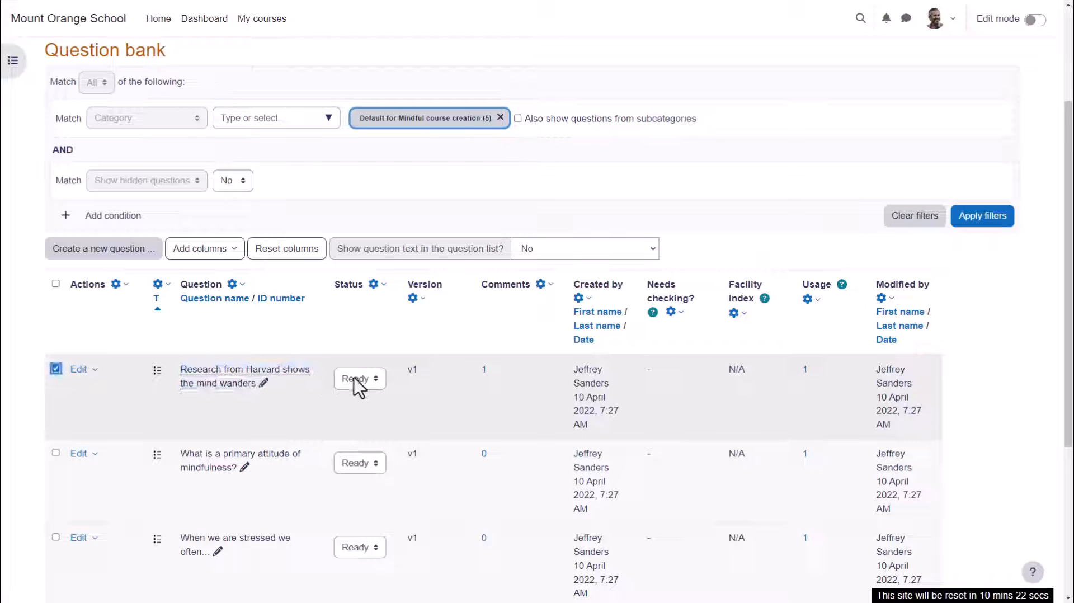
left_click(359, 378)
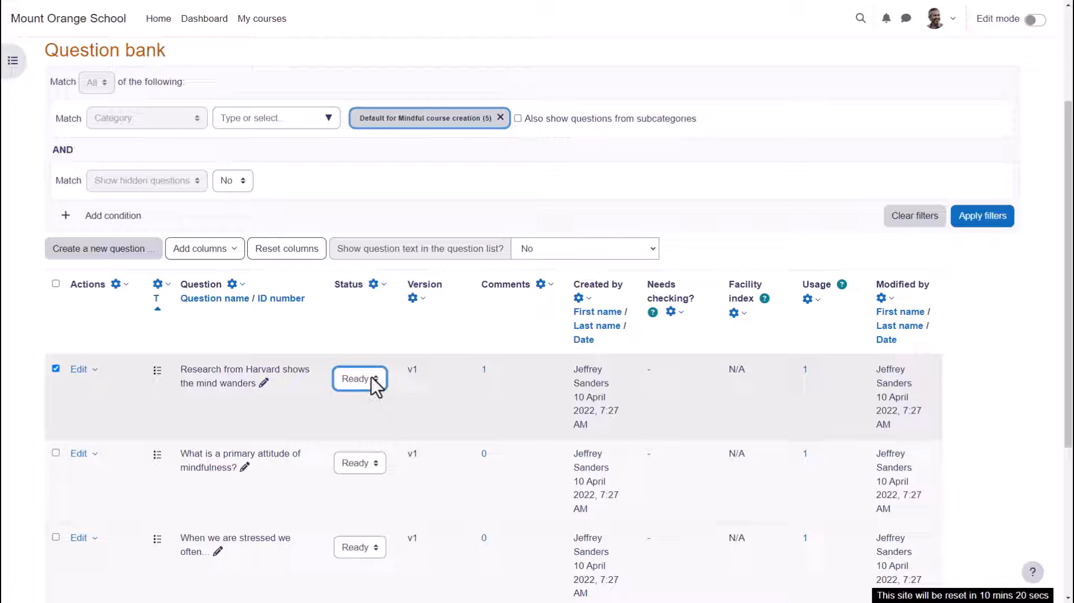
mouse_move(414, 390)
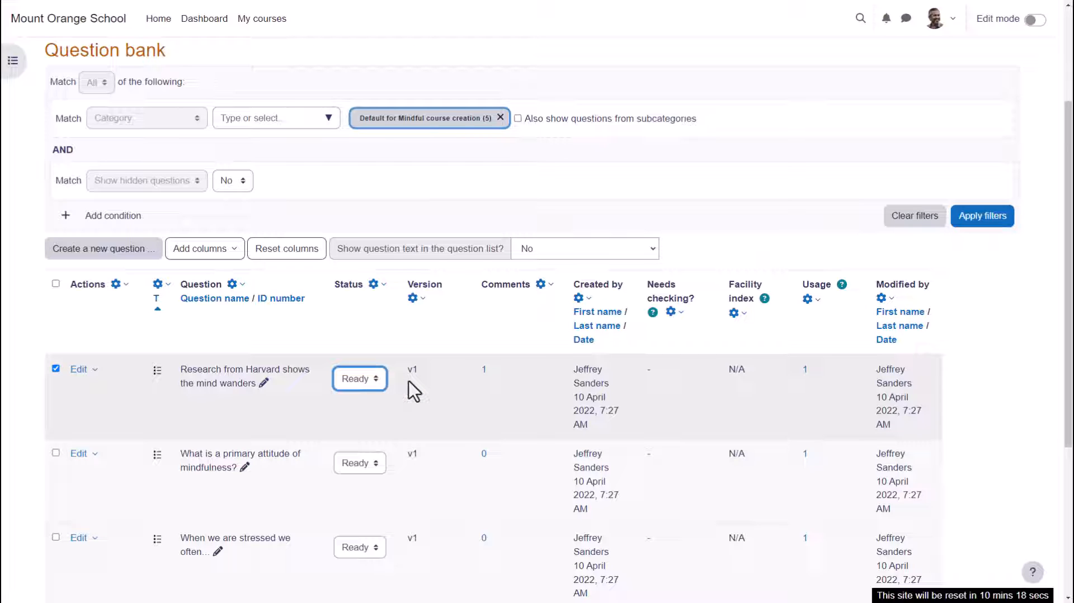
left_click(483, 369)
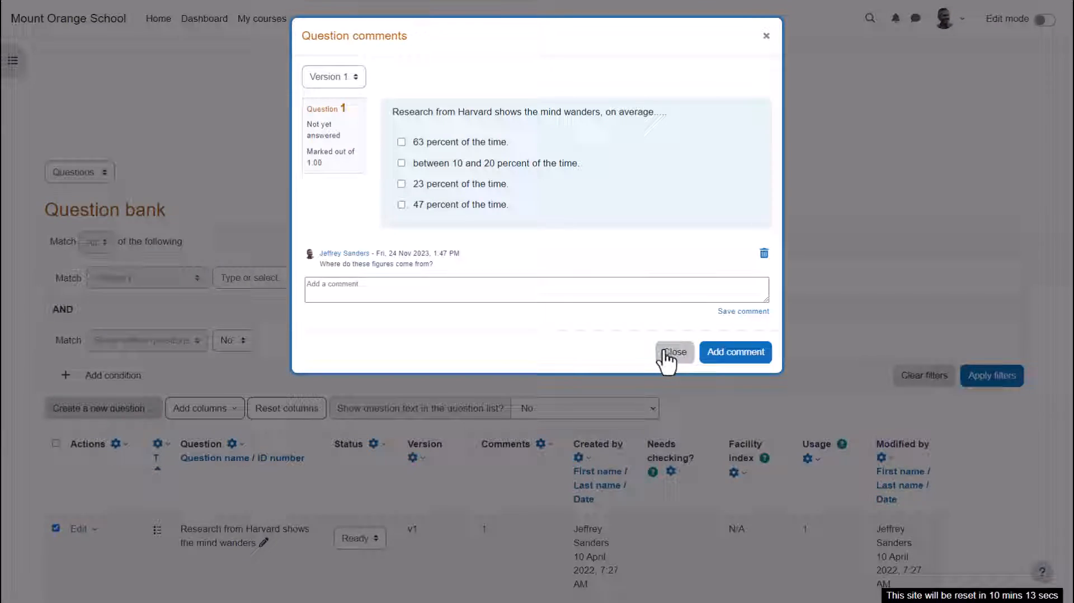
left_click(673, 352)
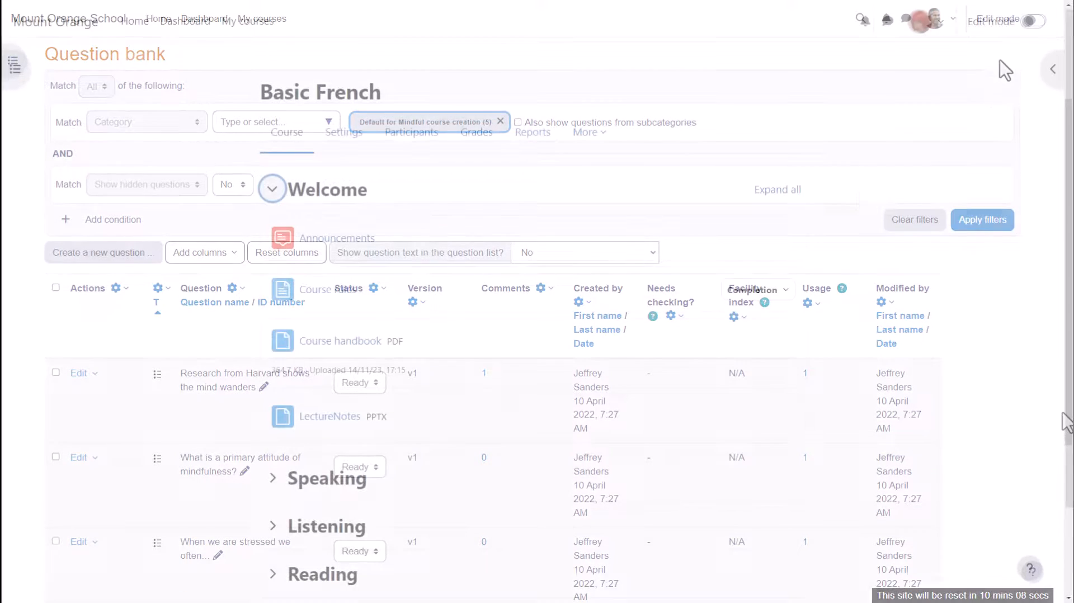
Turn on Edit mode and view the Quiz description in the activity chooser.
left_click(1033, 22)
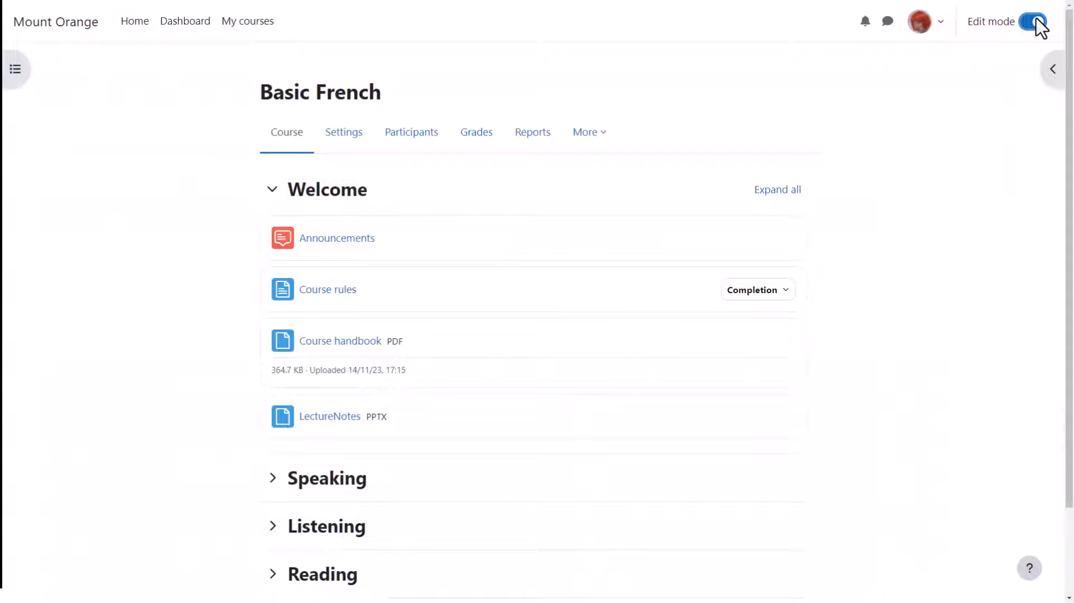
left_click(1032, 21)
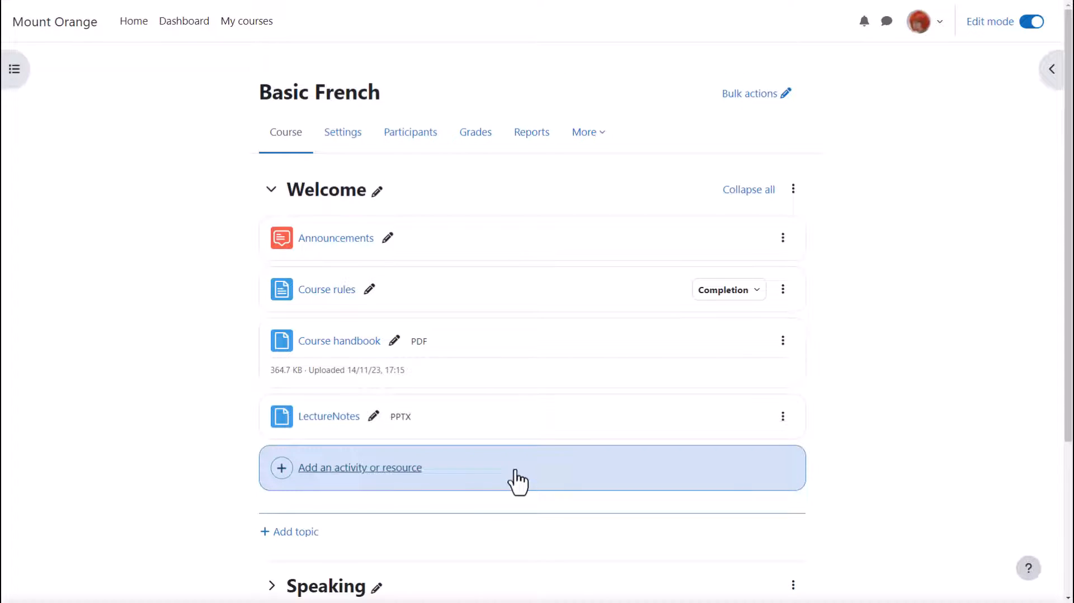
left_click(360, 467)
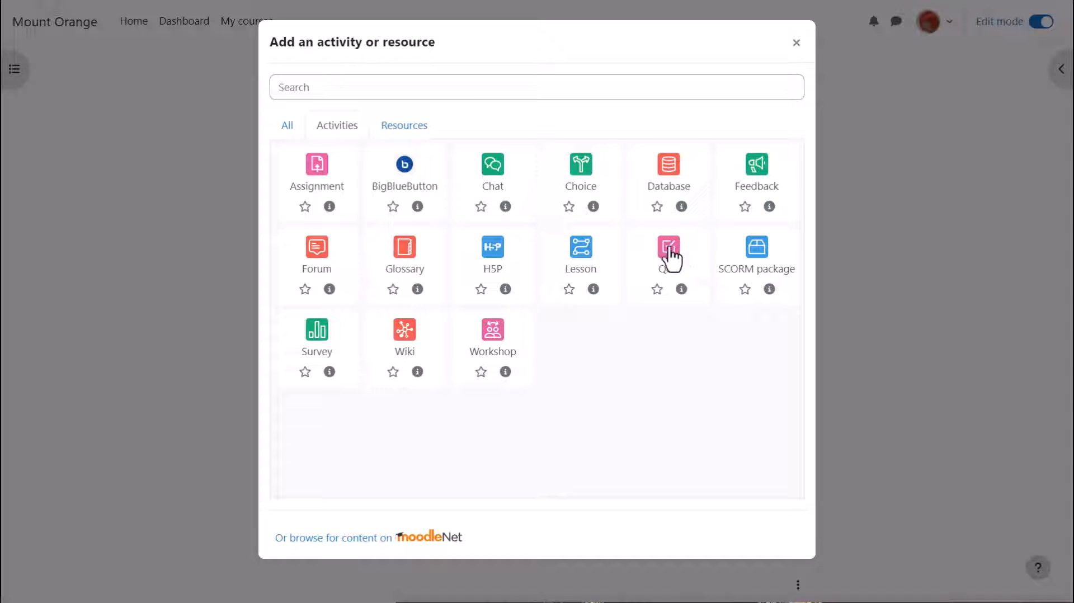
mouse_move(669, 255)
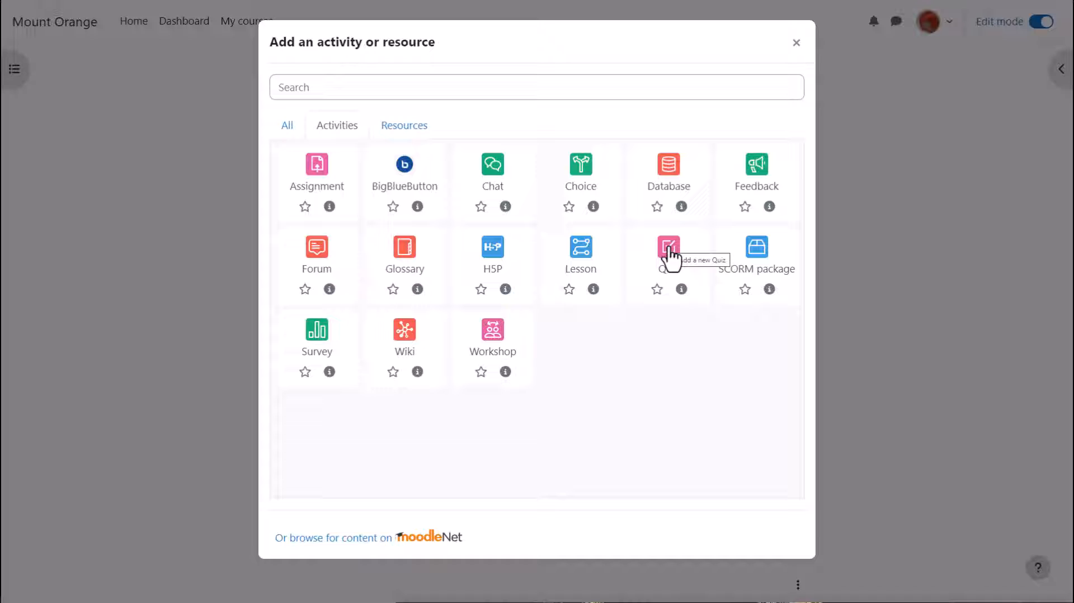
mouse_move(692, 301)
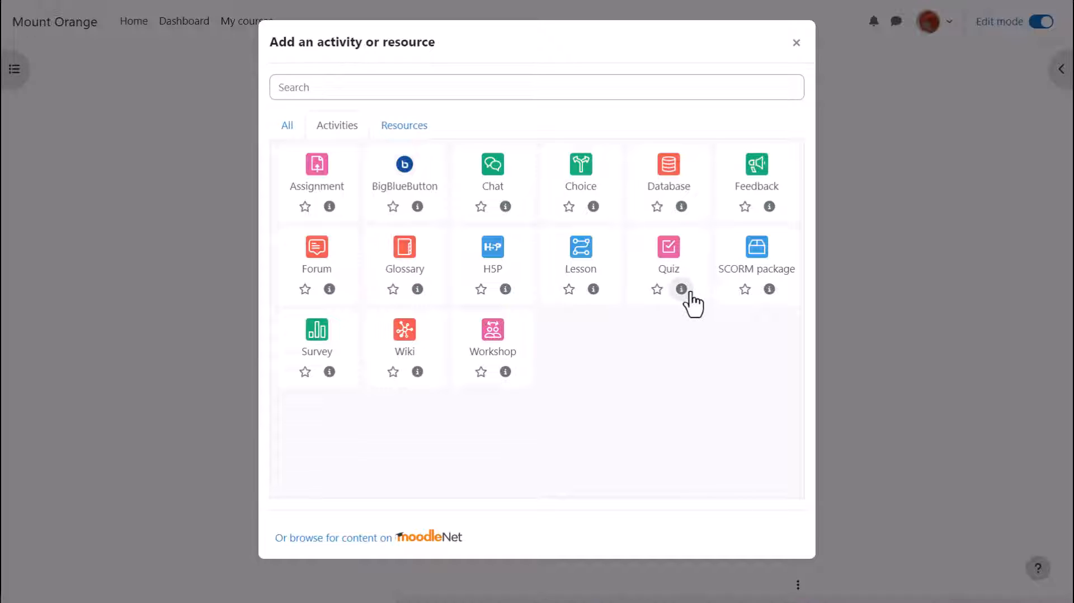
left_click(680, 288)
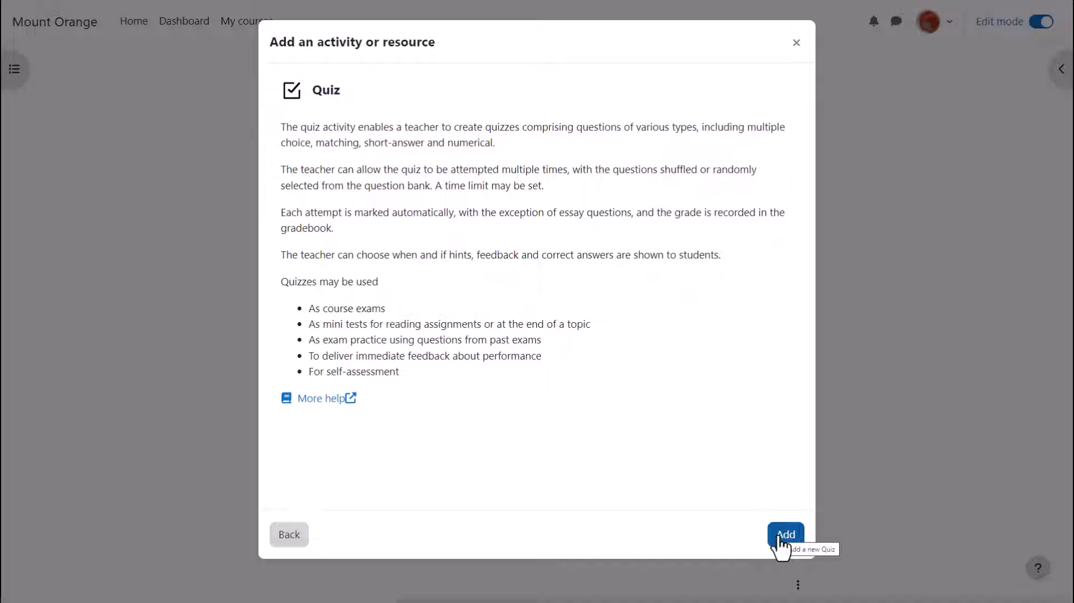
Create 'Meet and greet quiz' with description 'Learn how to greet each other!'.
left_click(785, 535)
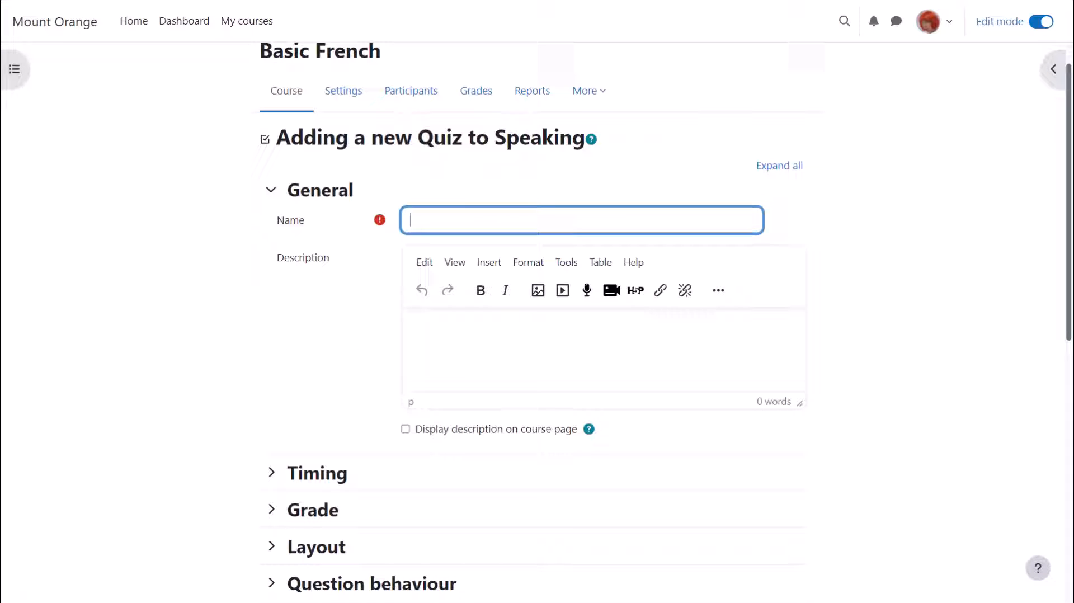
type("Meet and")
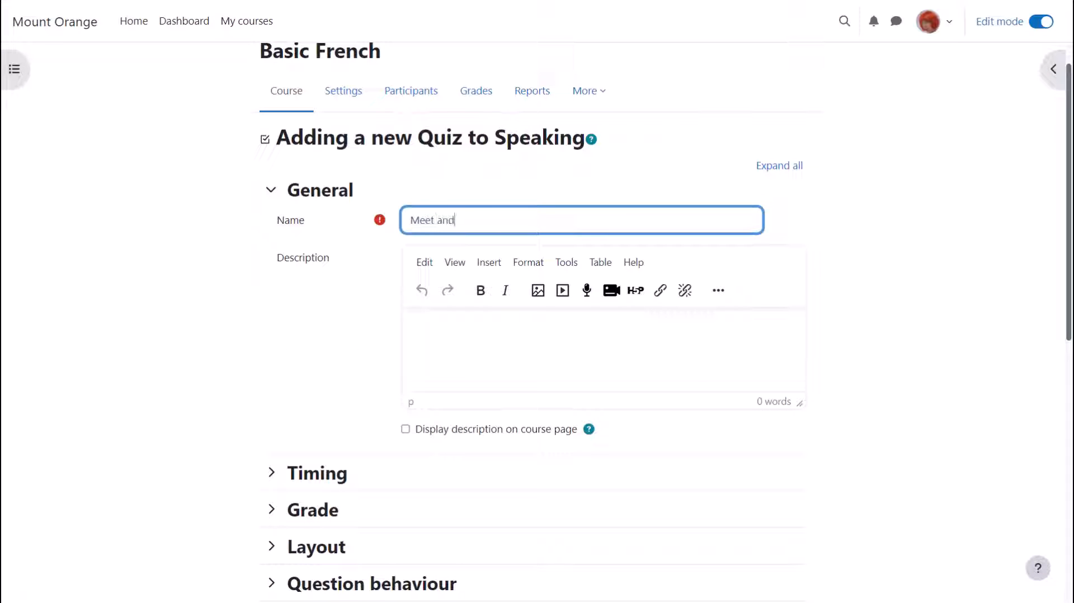
type("greet quiz")
left_click(605, 351)
type("Learn how to gr")
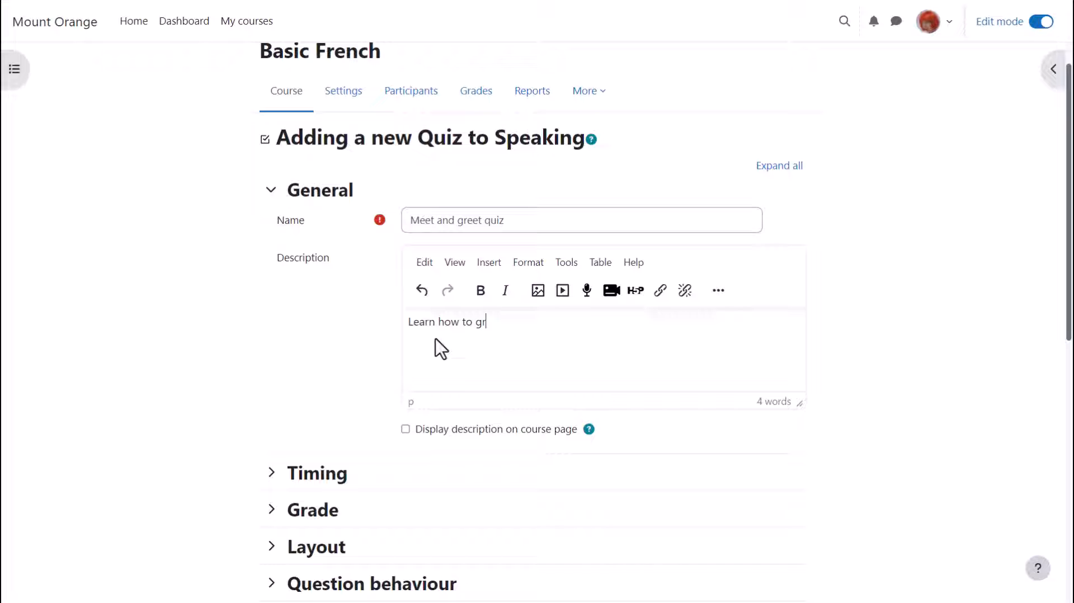
type("eet each other")
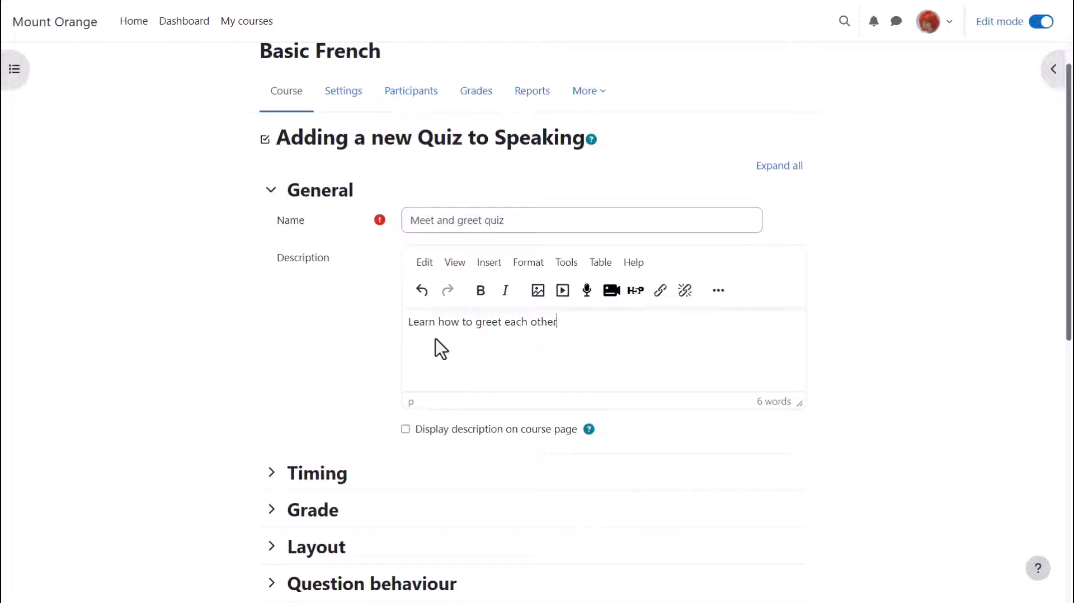
type("!")
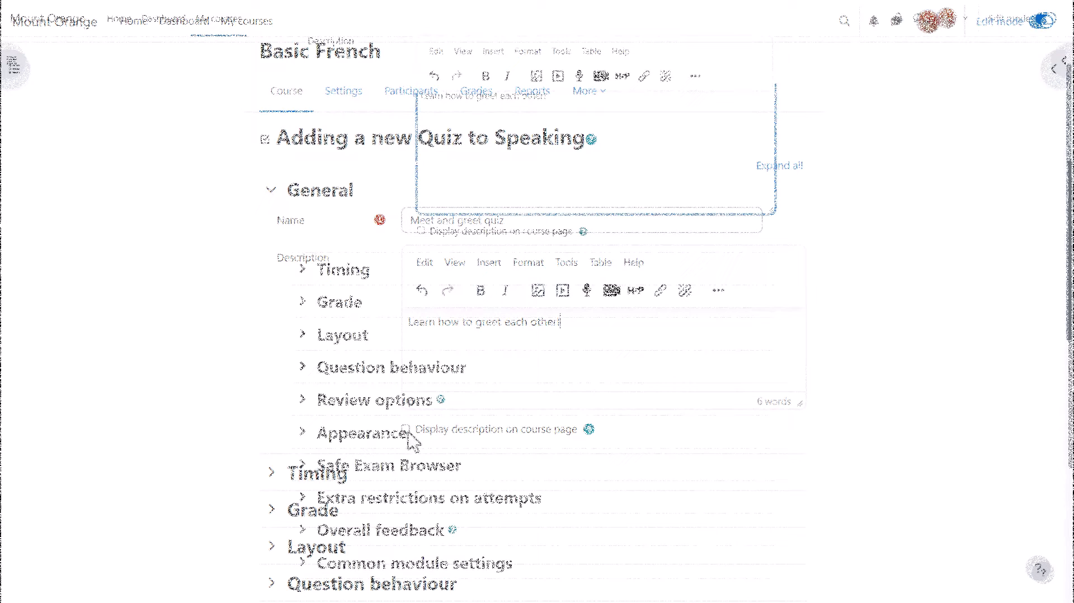
scroll("down", 3)
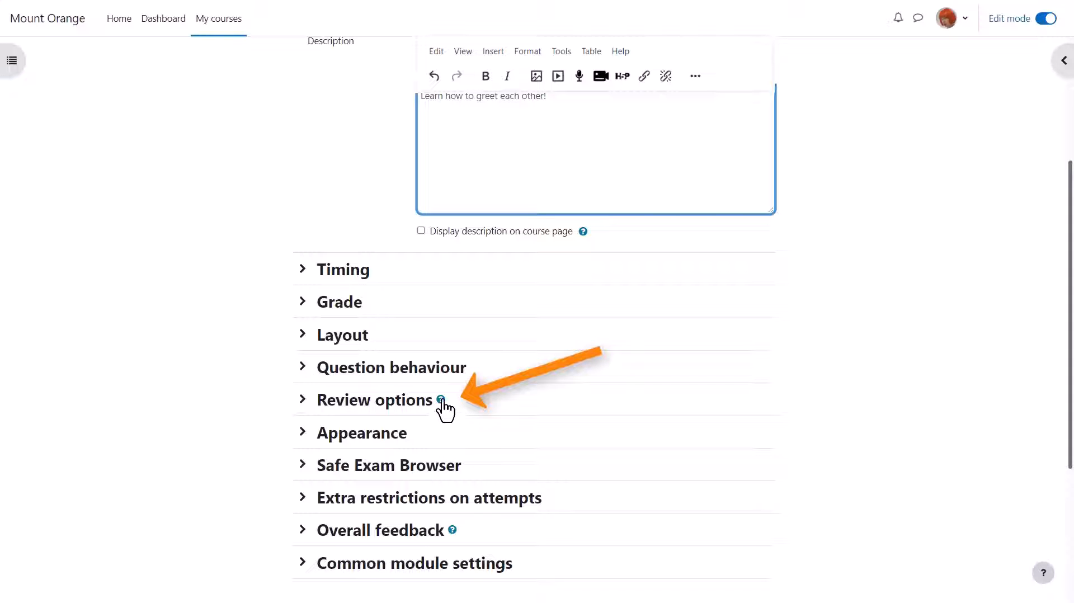
mouse_move(442, 399)
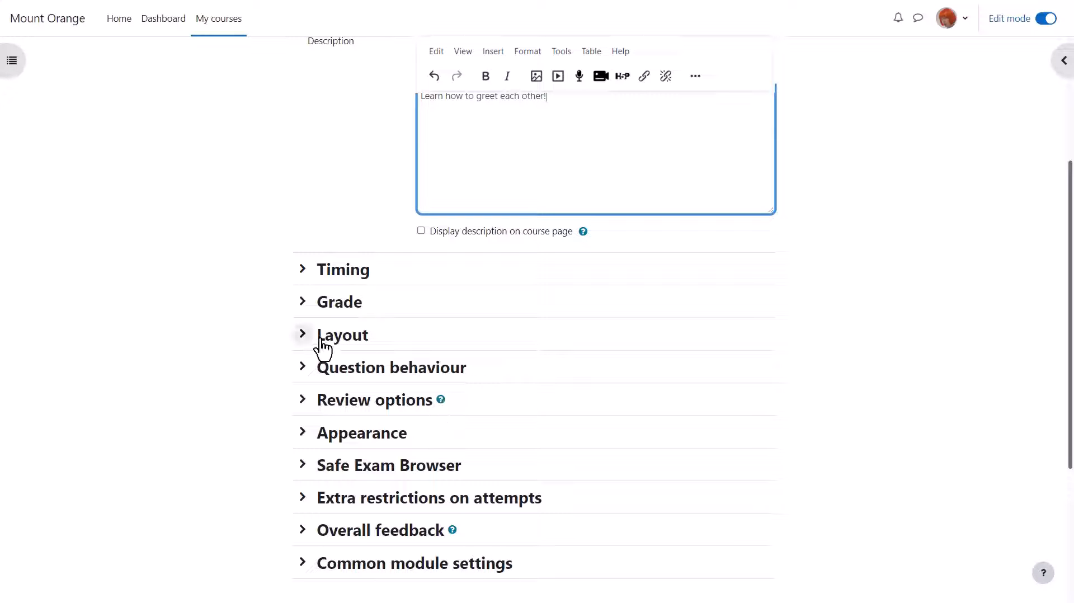
left_click(342, 334)
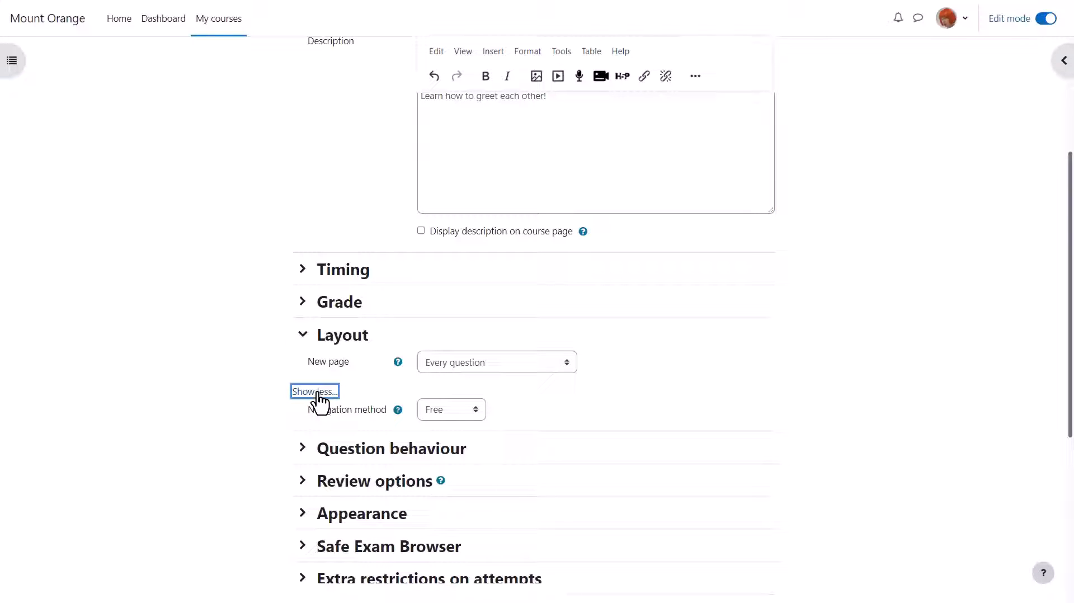
left_click(302, 334)
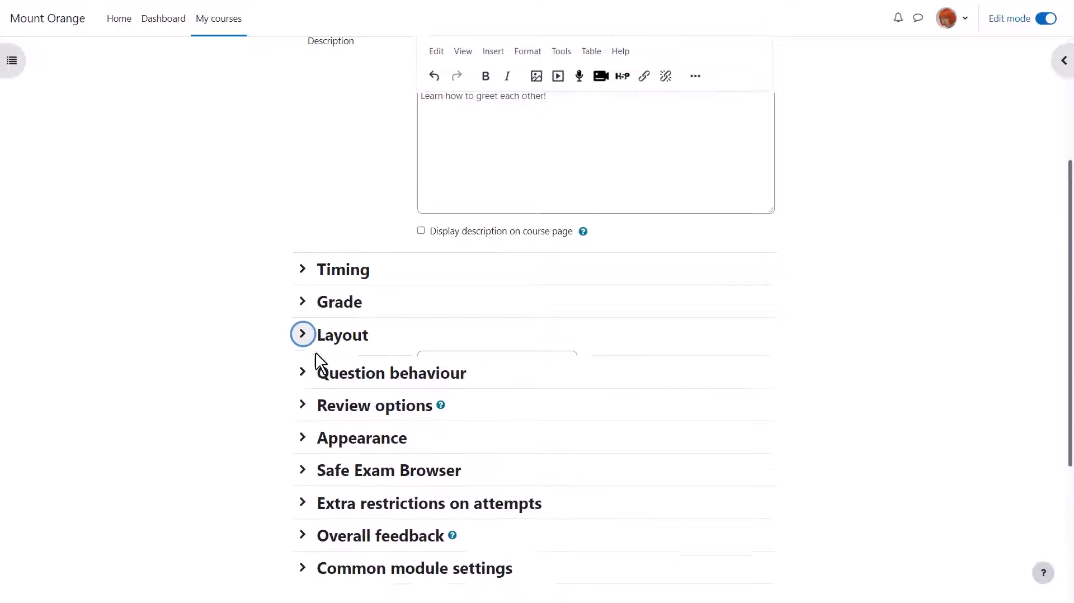
left_click(302, 367)
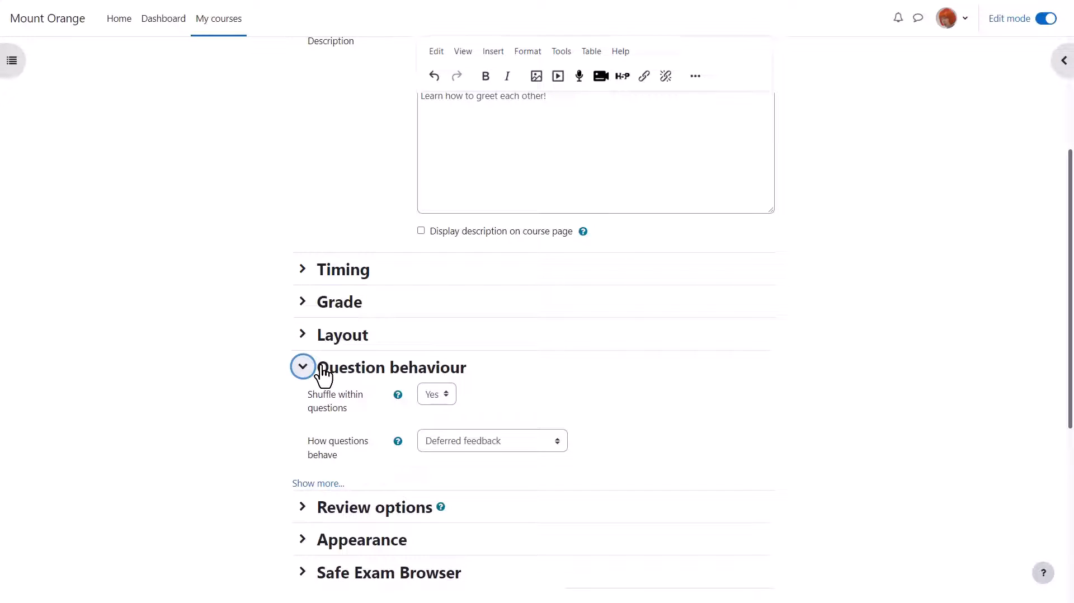
left_click(302, 366)
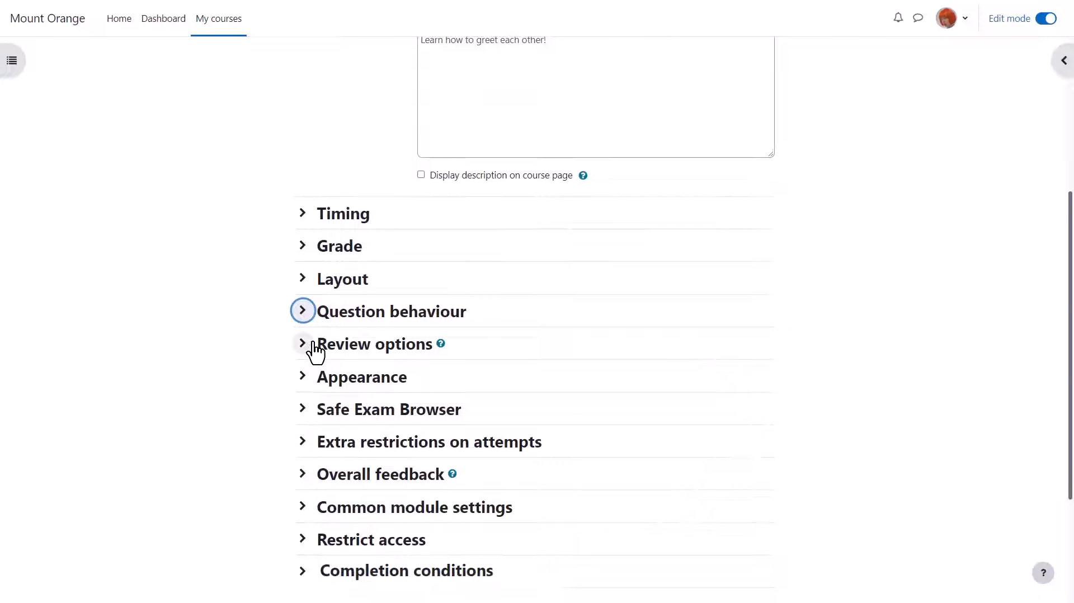
Set Completion conditions to Add requirements with Receive a grade required.
scroll("down", 3)
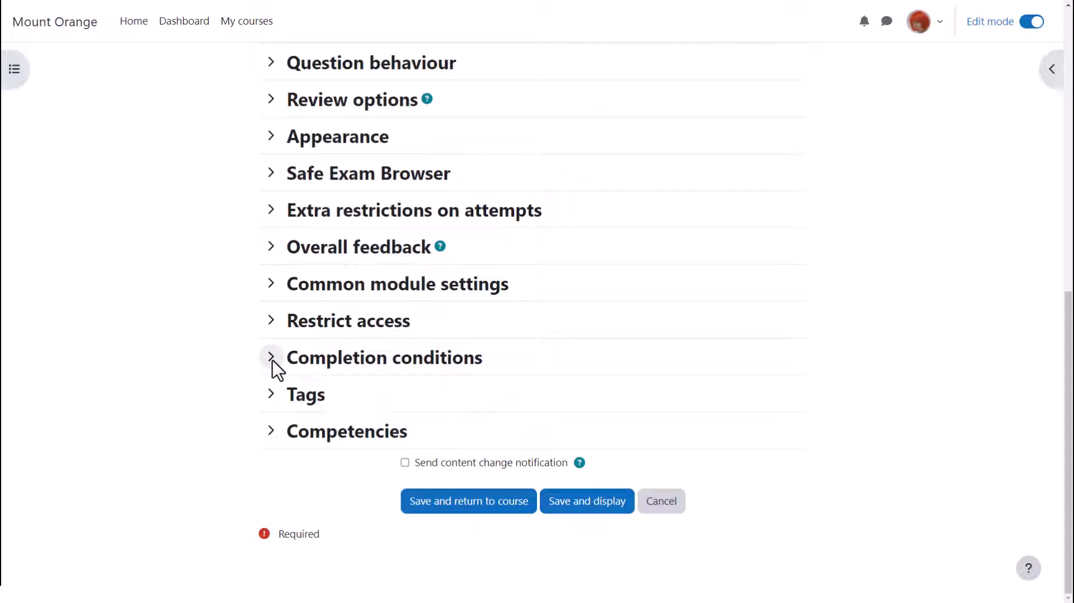
left_click(271, 357)
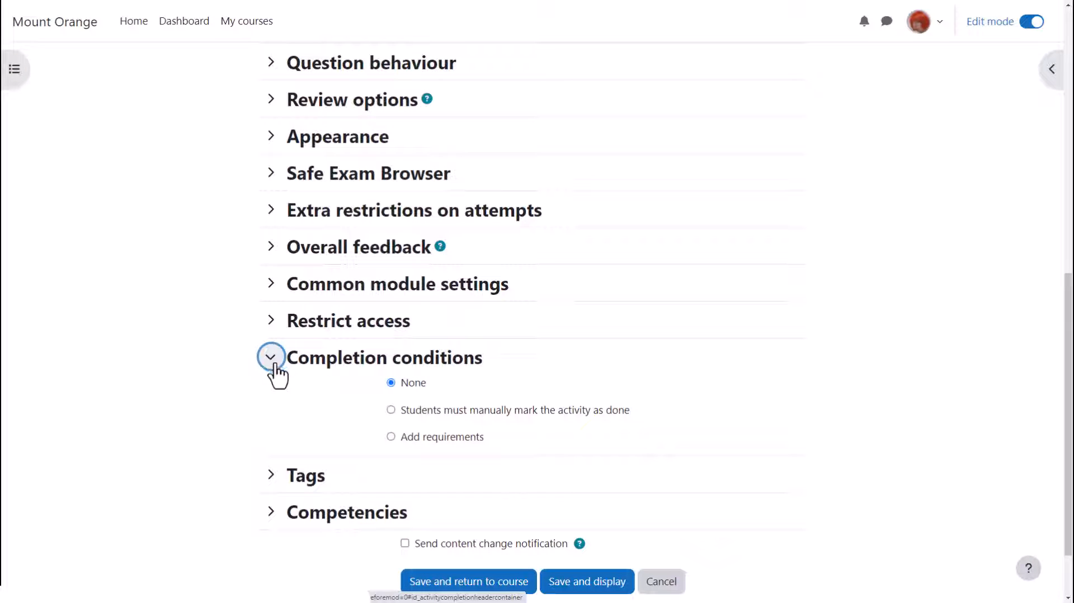
left_click(391, 411)
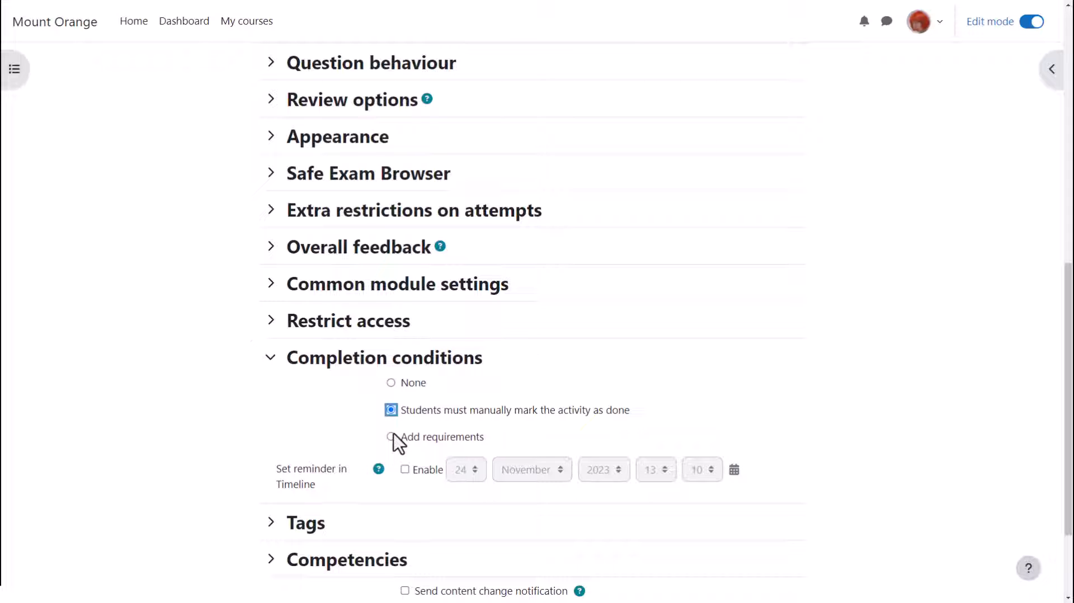
left_click(391, 436)
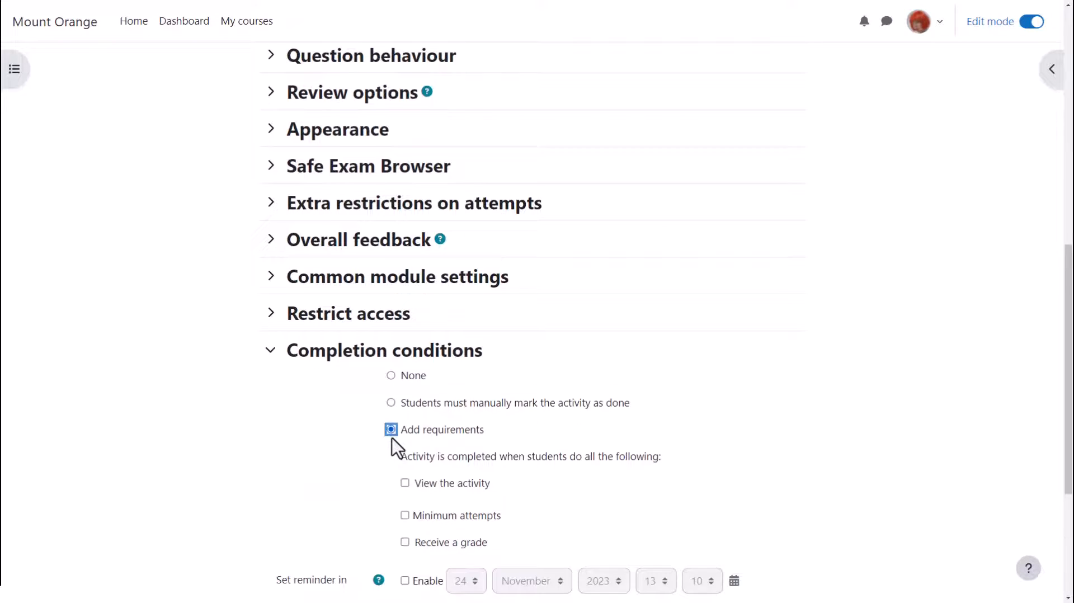
scroll("down", 3)
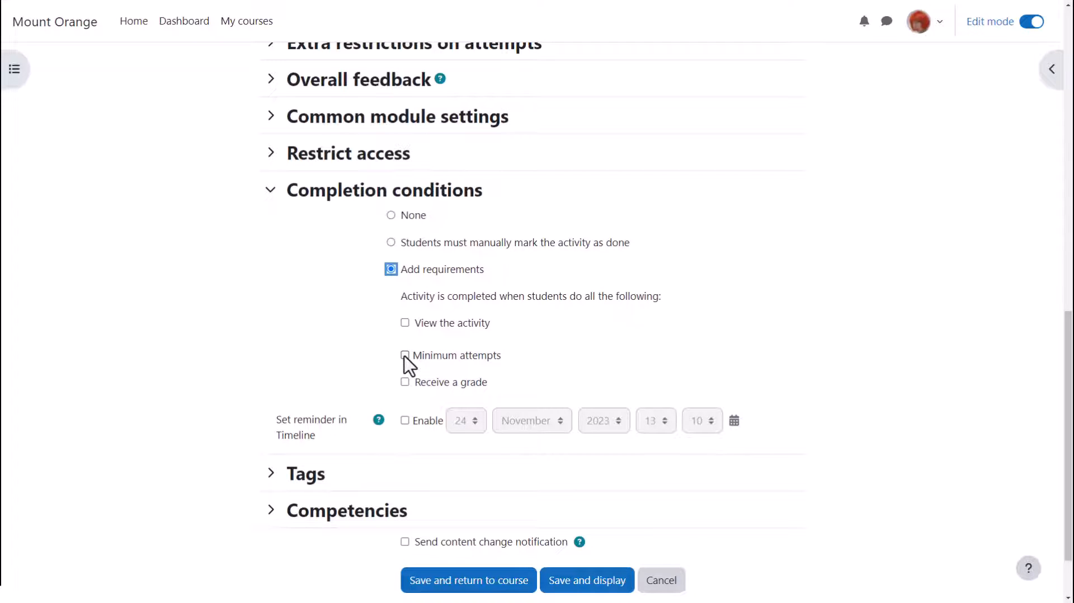
left_click(405, 381)
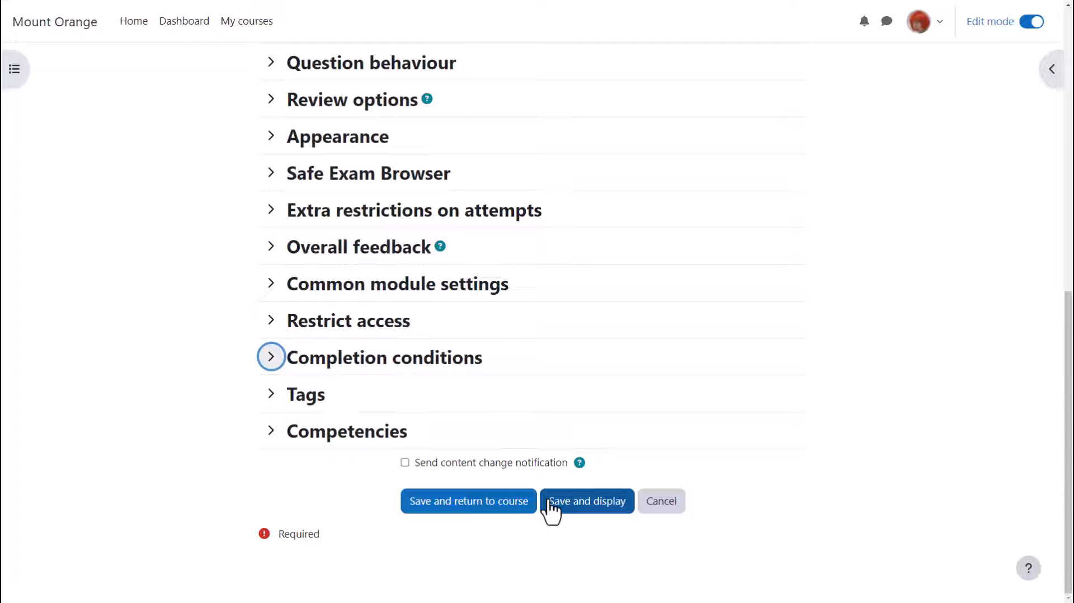
Save and display the quiz, then go to its empty Questions page.
left_click(586, 501)
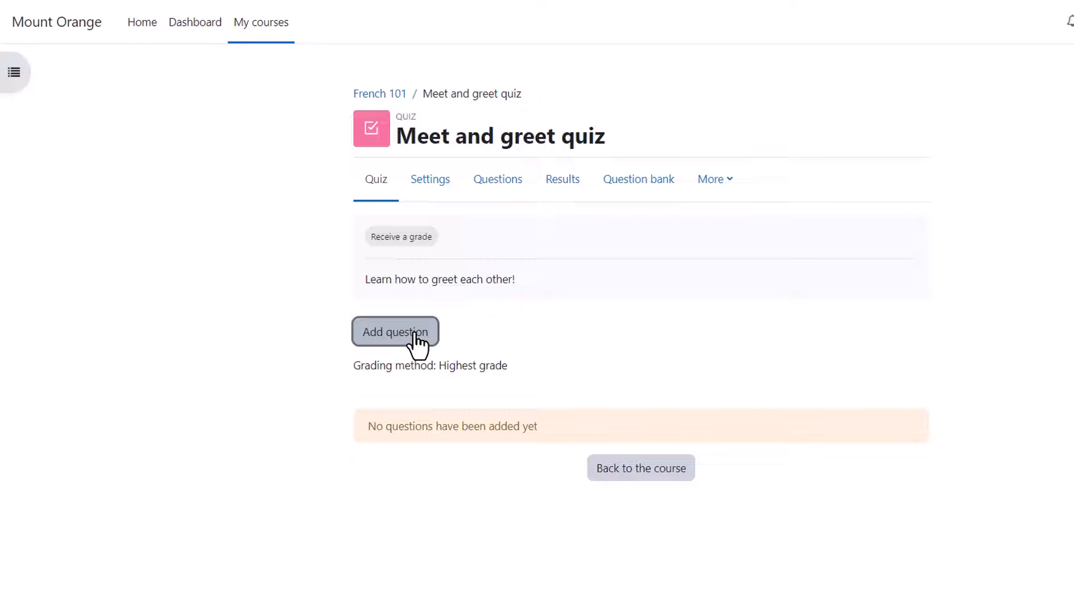
left_click(396, 333)
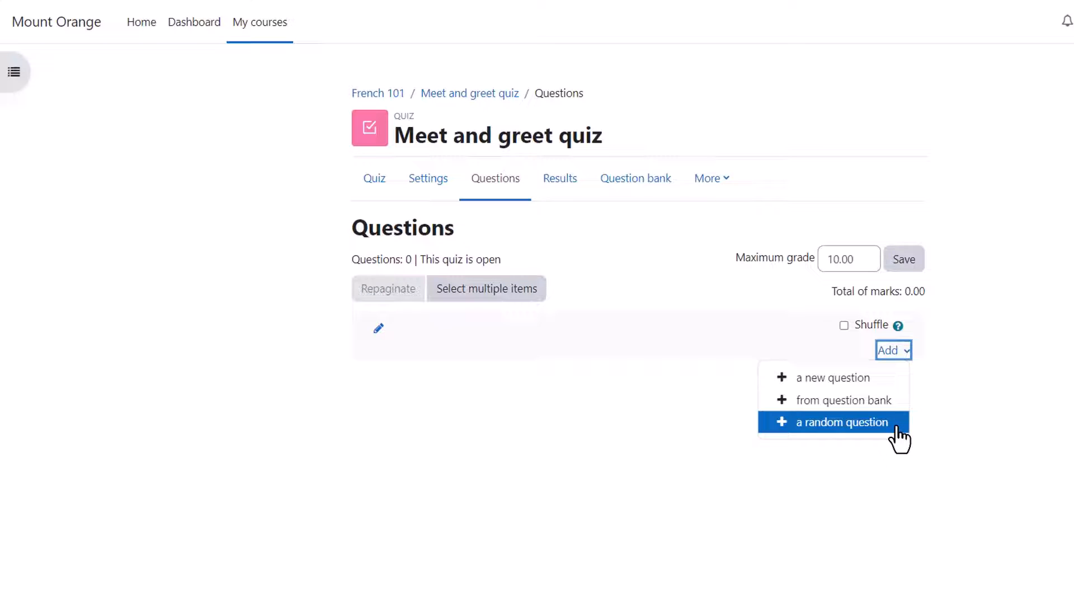
mouse_move(839, 400)
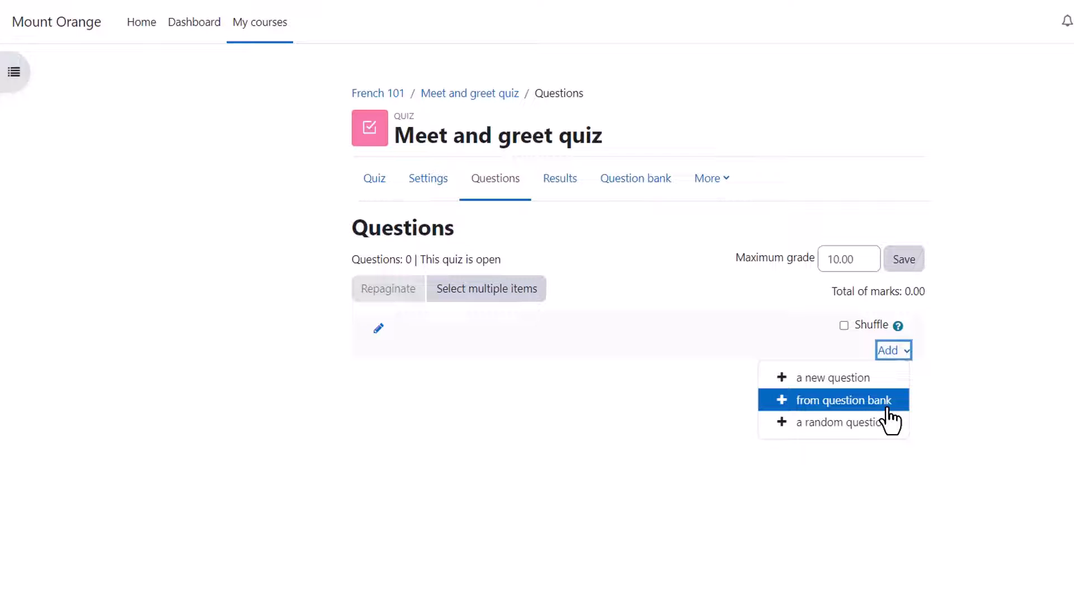
mouse_move(870, 401)
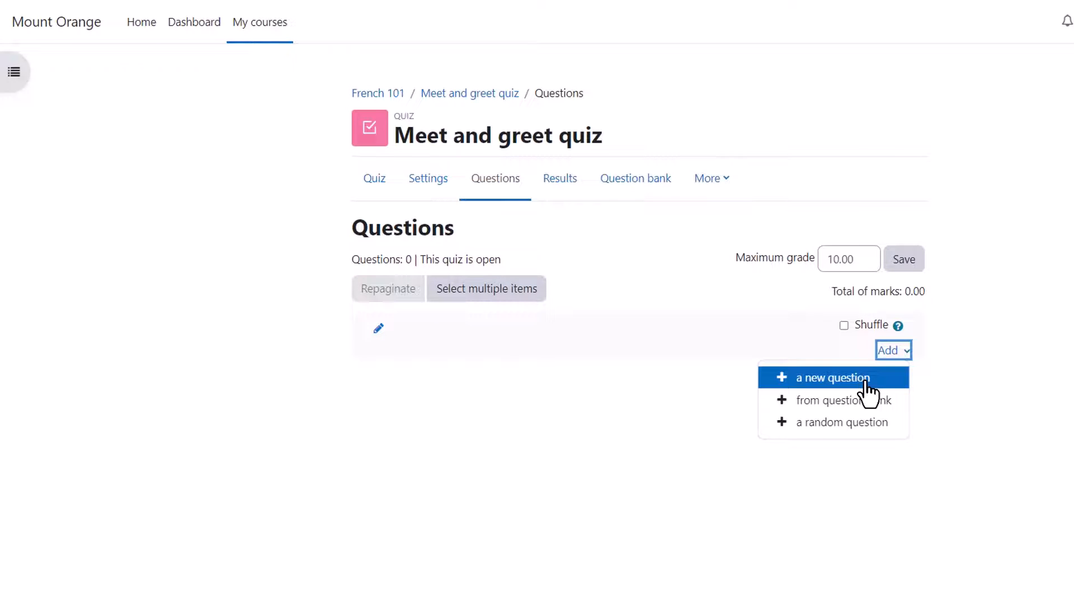
Bring up the question-type chooser and read the Essay and Description type descriptions.
left_click(831, 378)
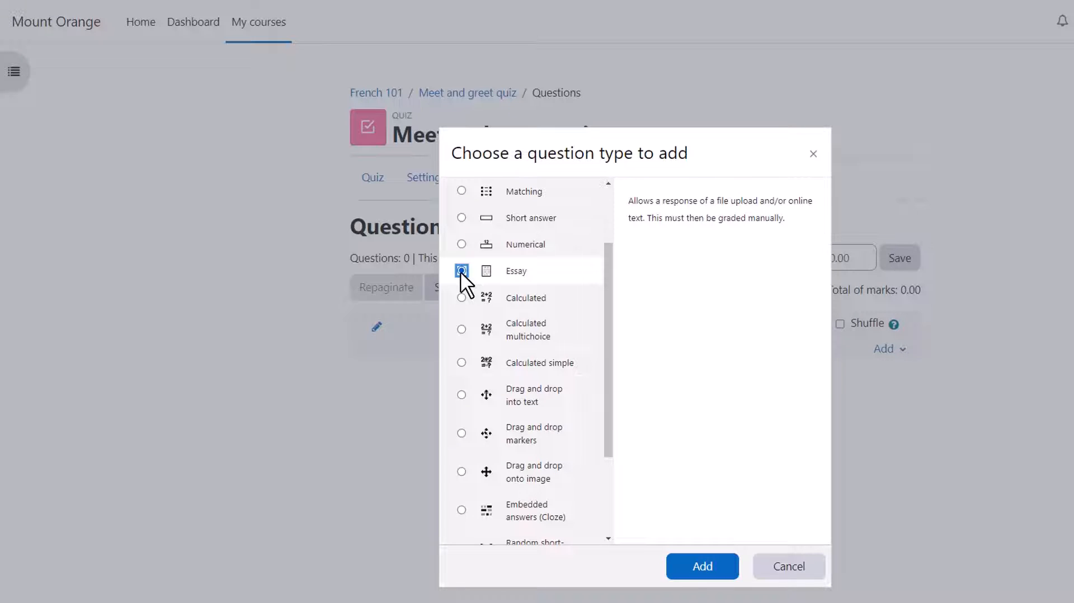
left_click(462, 270)
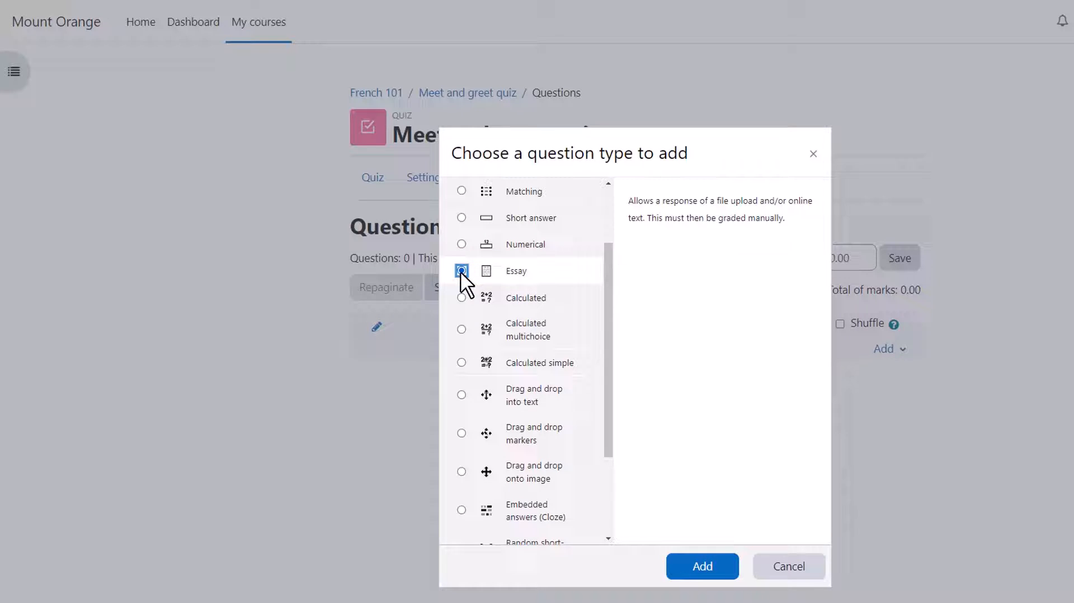
scroll("down", 3)
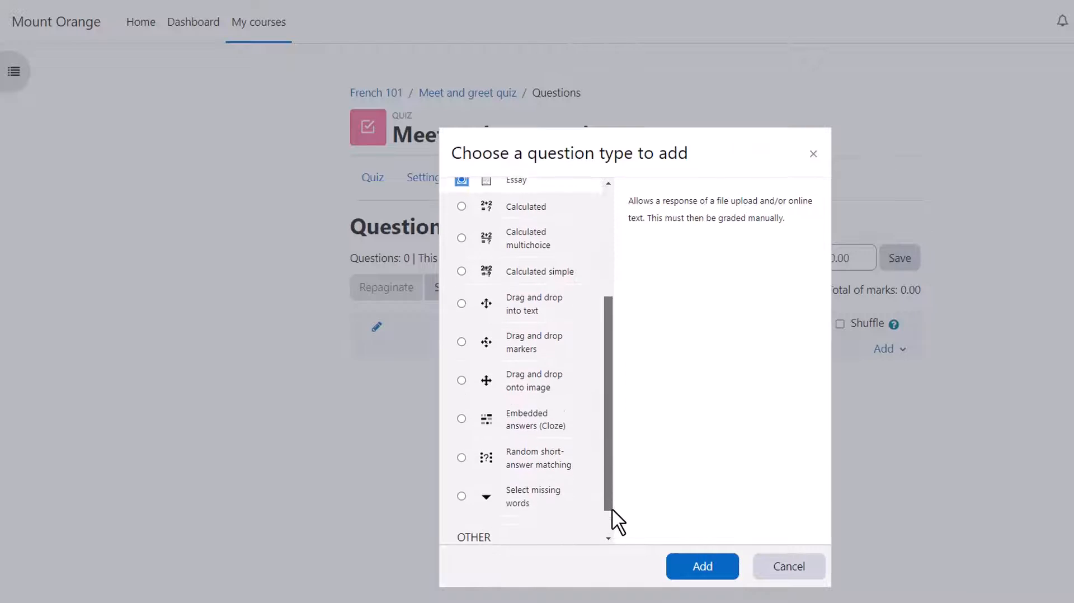
left_click(461, 531)
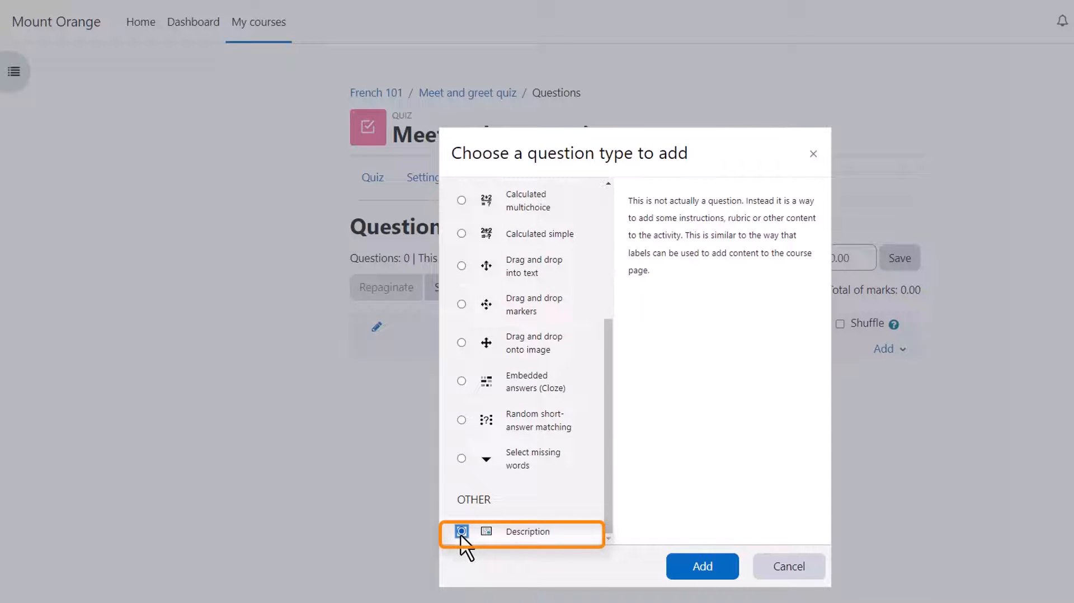
mouse_move(660, 499)
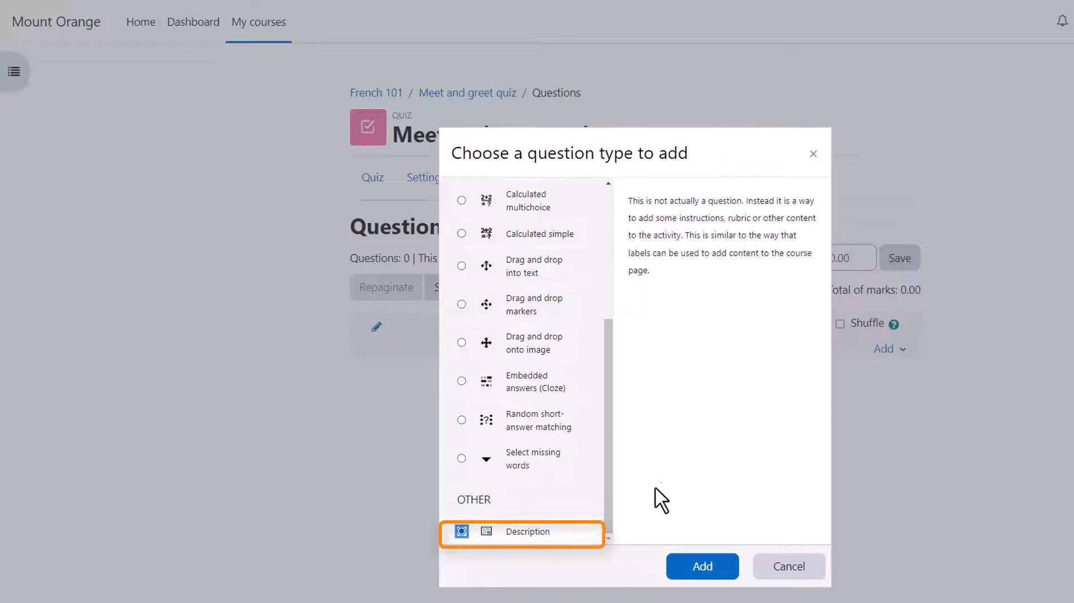
mouse_move(708, 473)
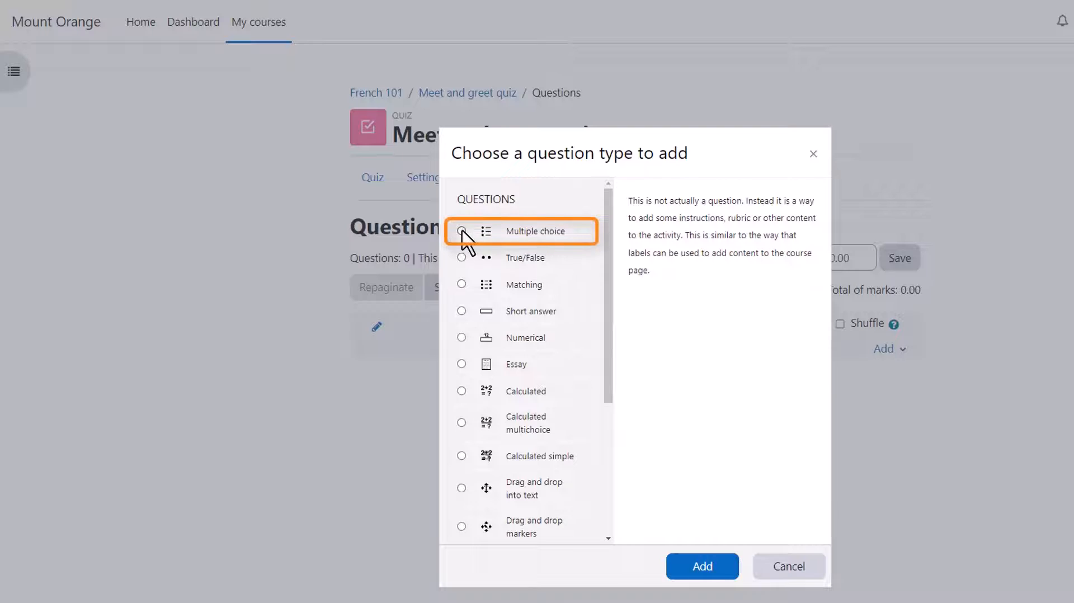
Enter 'Evening greeting' as question name and 'Il est 18 heures...' as question text.
left_click(701, 566)
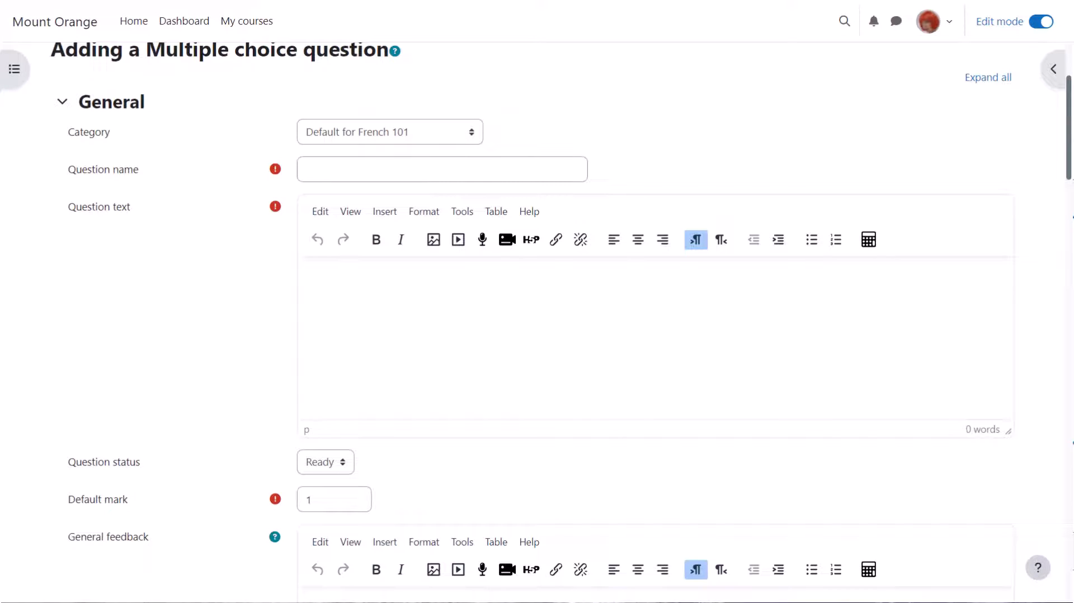
type("E")
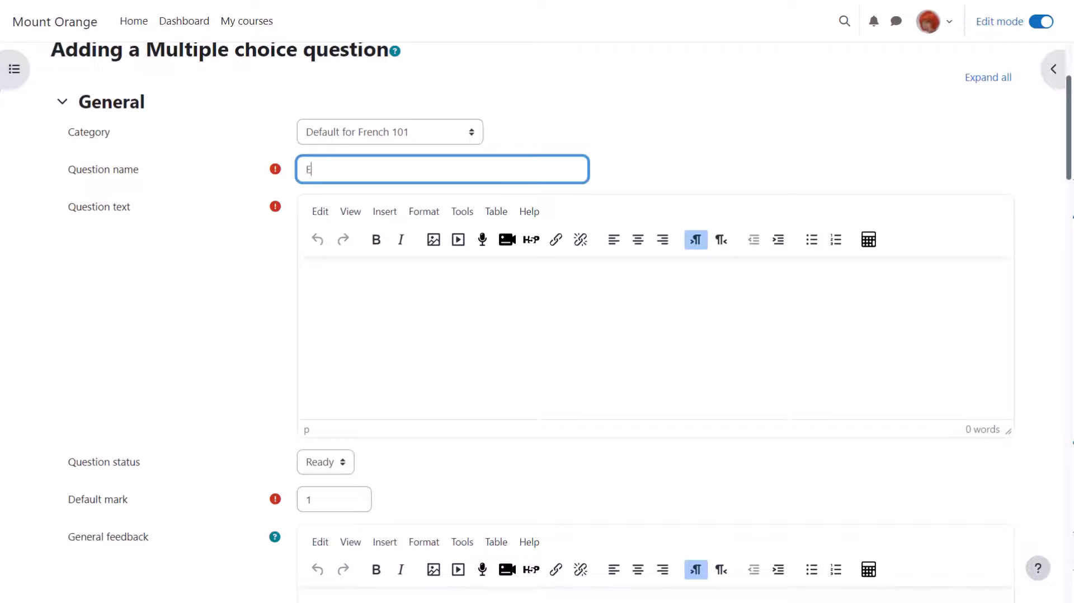
type("Evening greet")
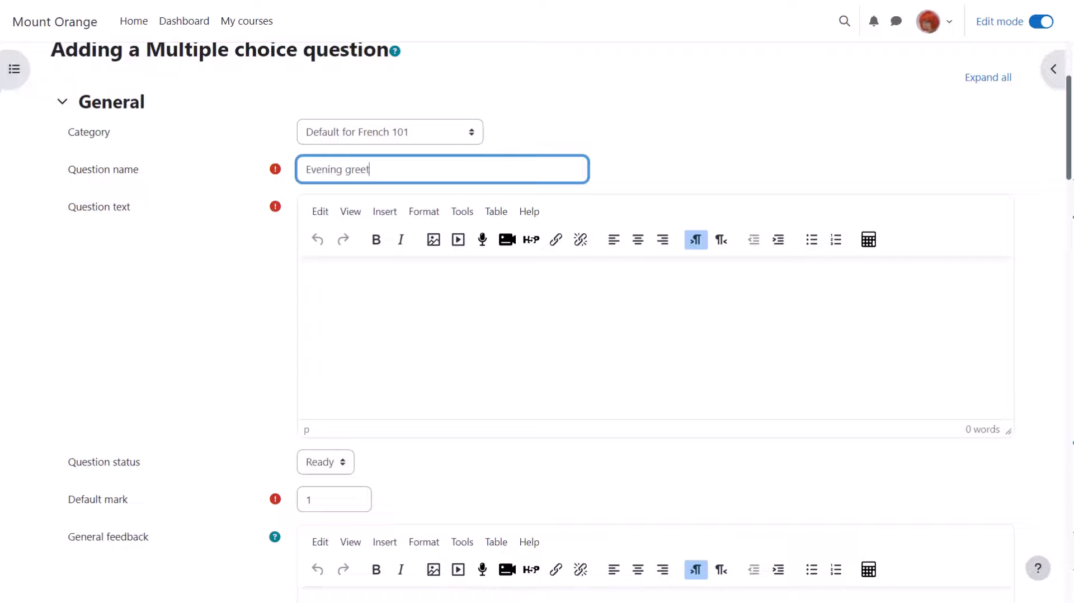
type("ing")
left_click(656, 339)
type("Il est 1")
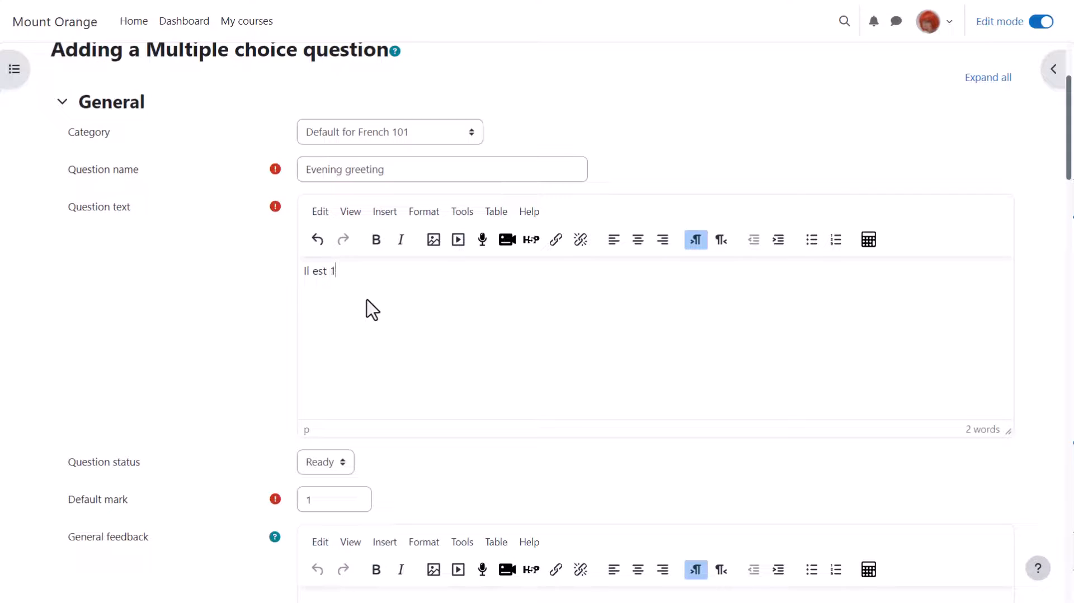
type("8 h")
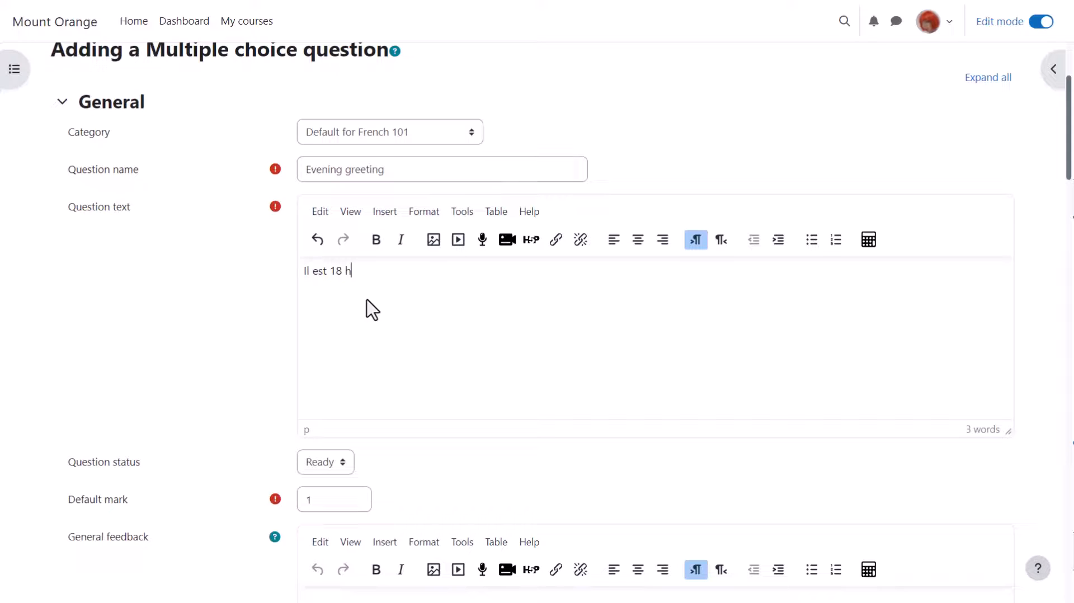
type("eures.")
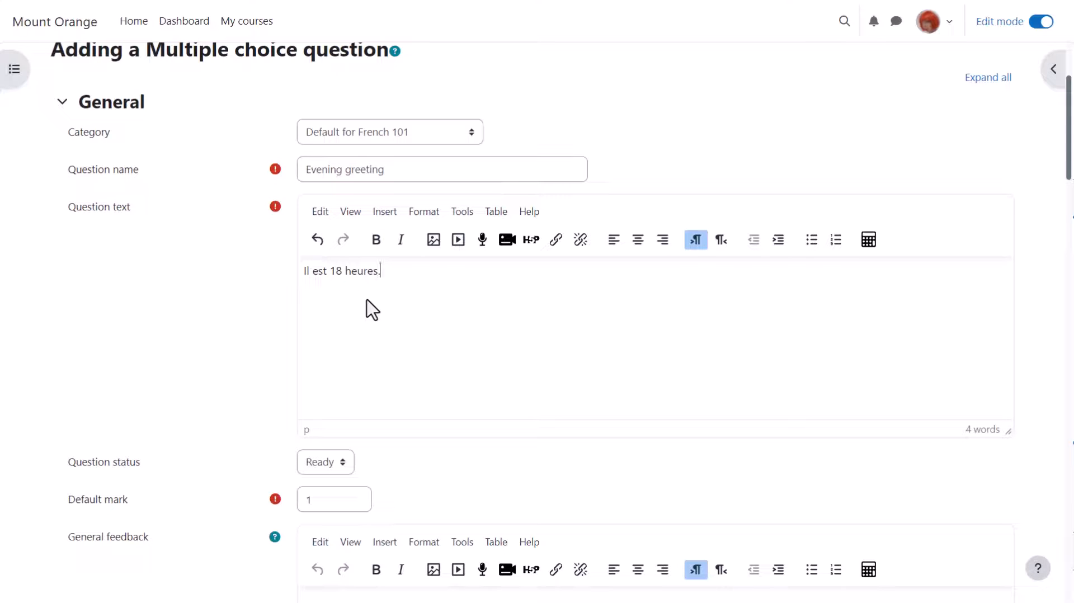
type("..")
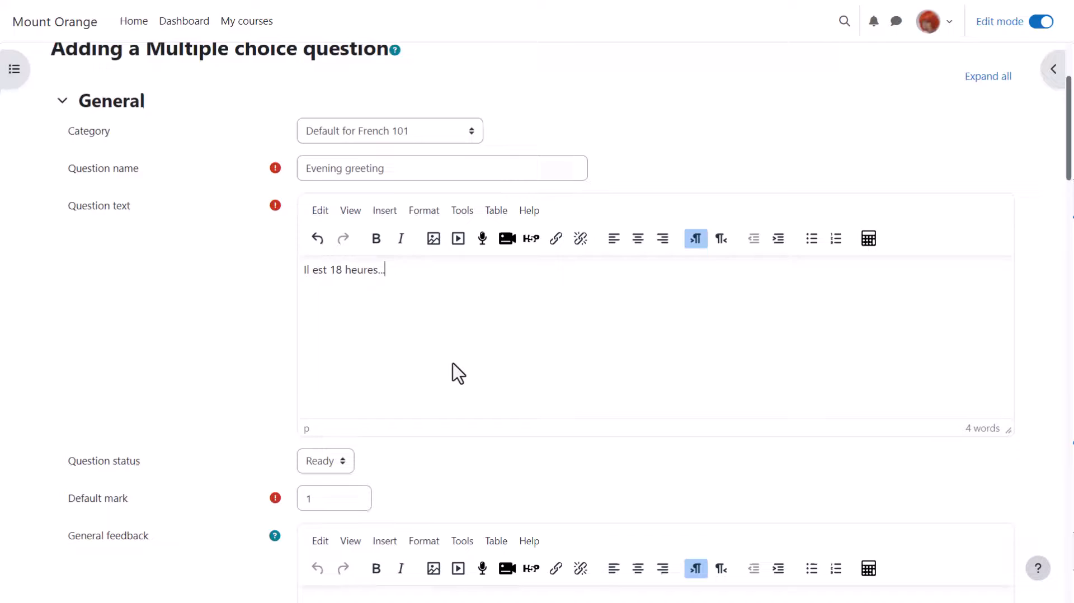
Enter 'Bonjour!' as Choice 1 and 'Bonsoir!' as Choice 2, checking grade options.
scroll("down", 3)
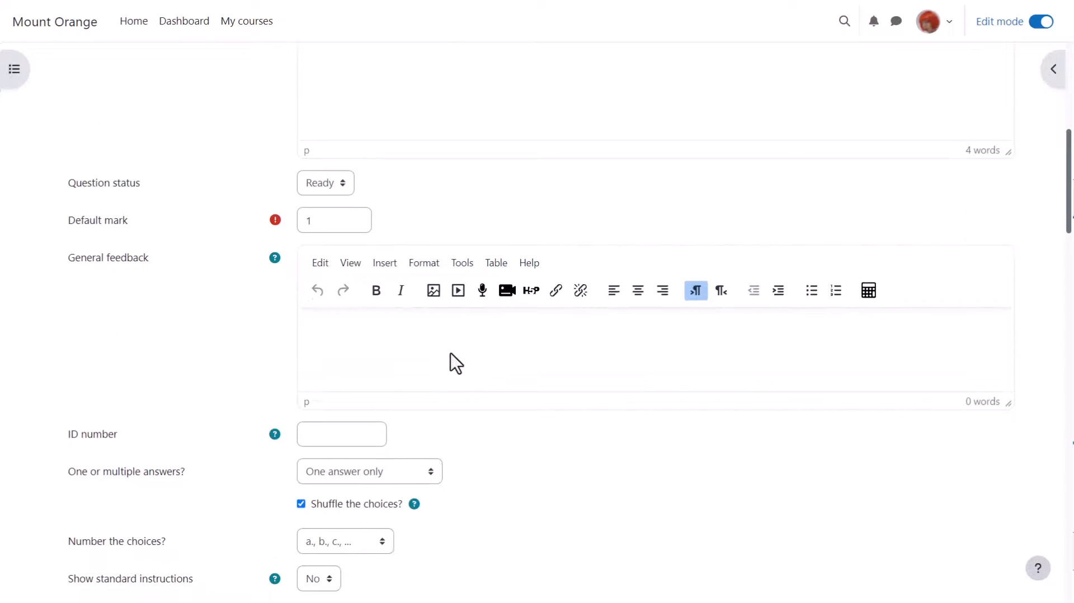
scroll("down", 3)
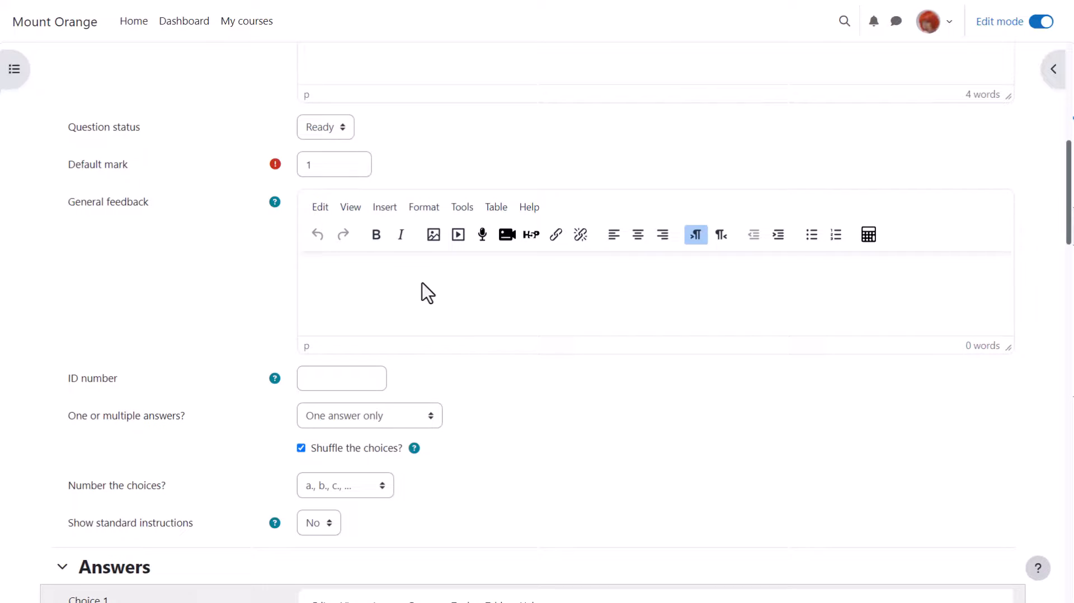
scroll("down", 3)
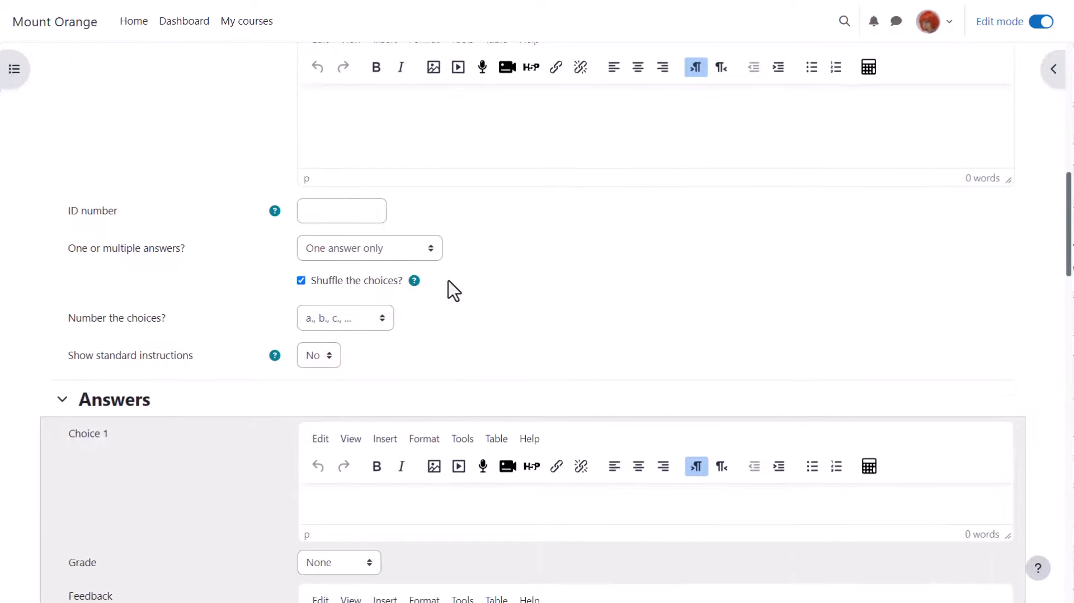
scroll("down", 3)
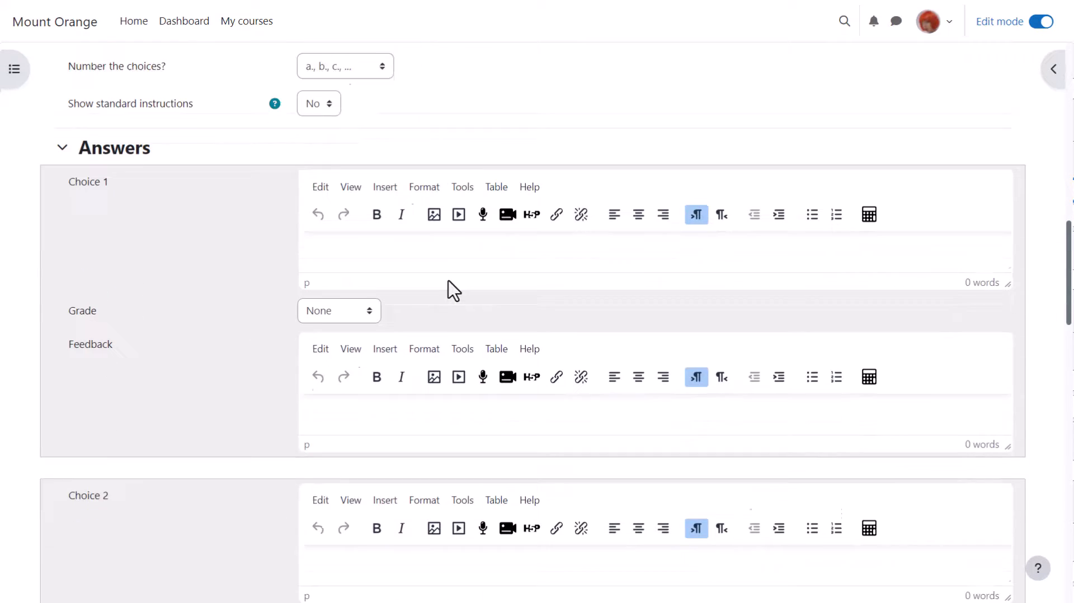
type("Bonjour!")
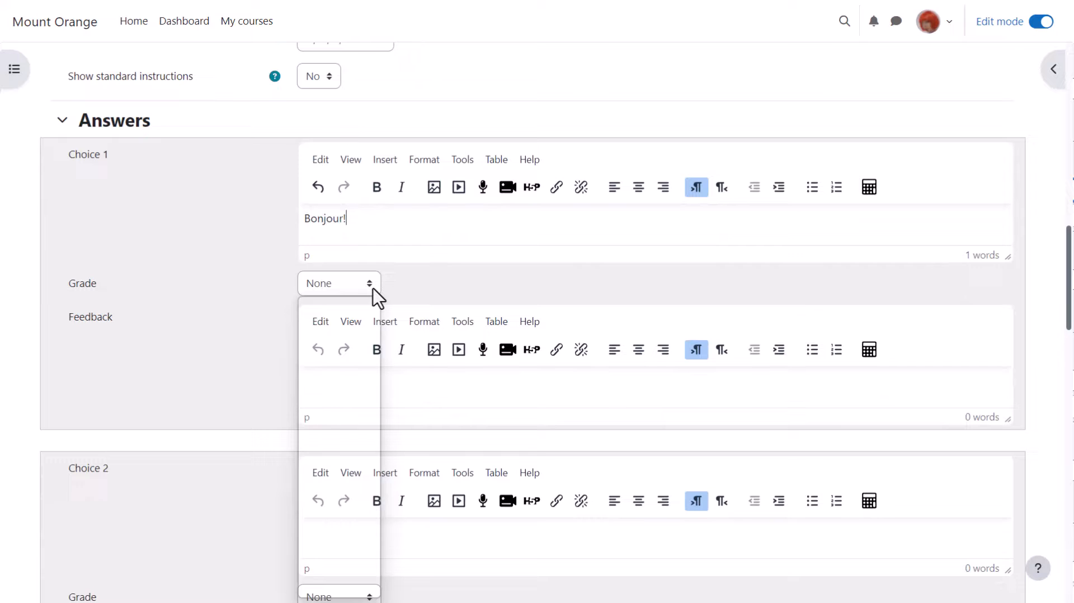
left_click(339, 283)
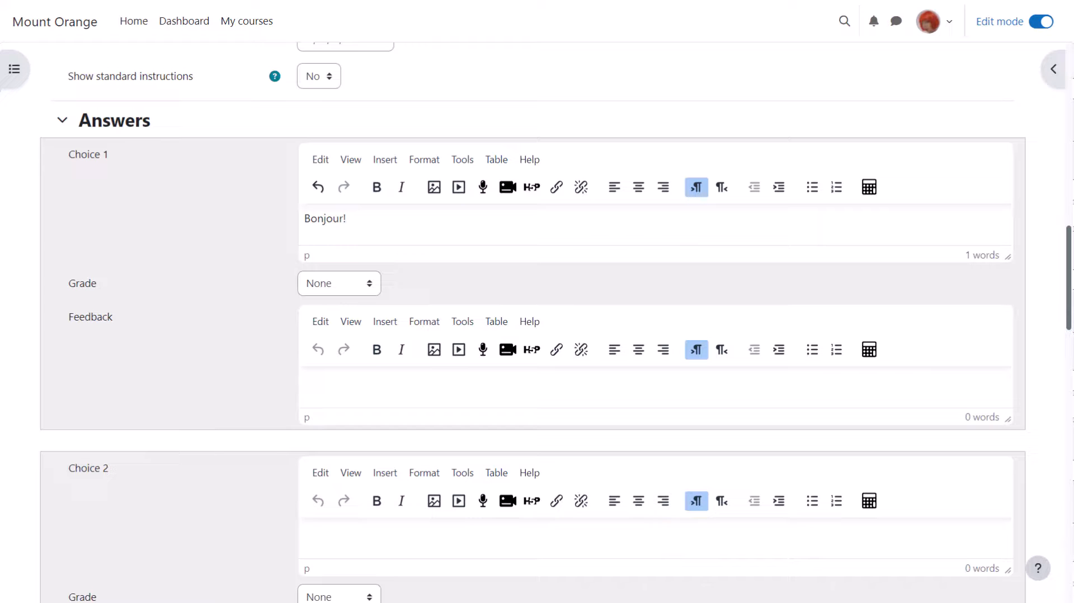
scroll("down", 3)
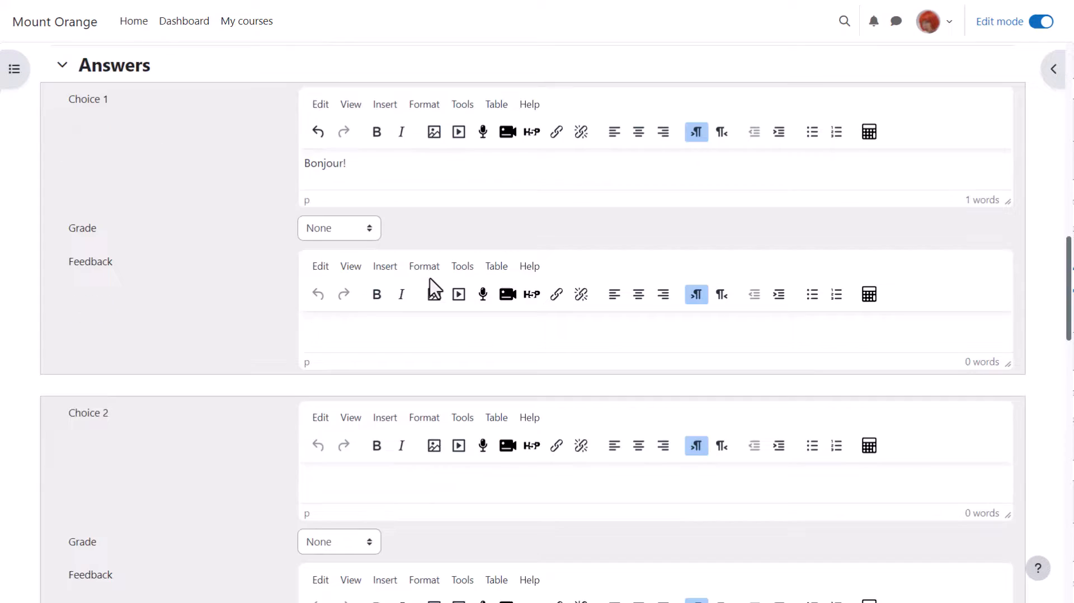
scroll("down", 3)
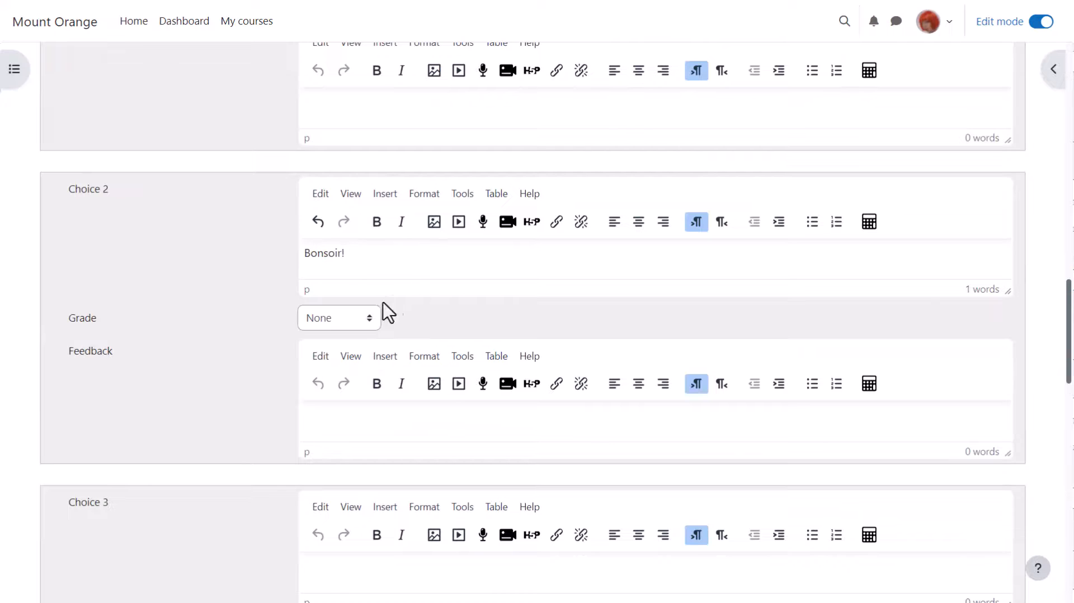
left_click(338, 317)
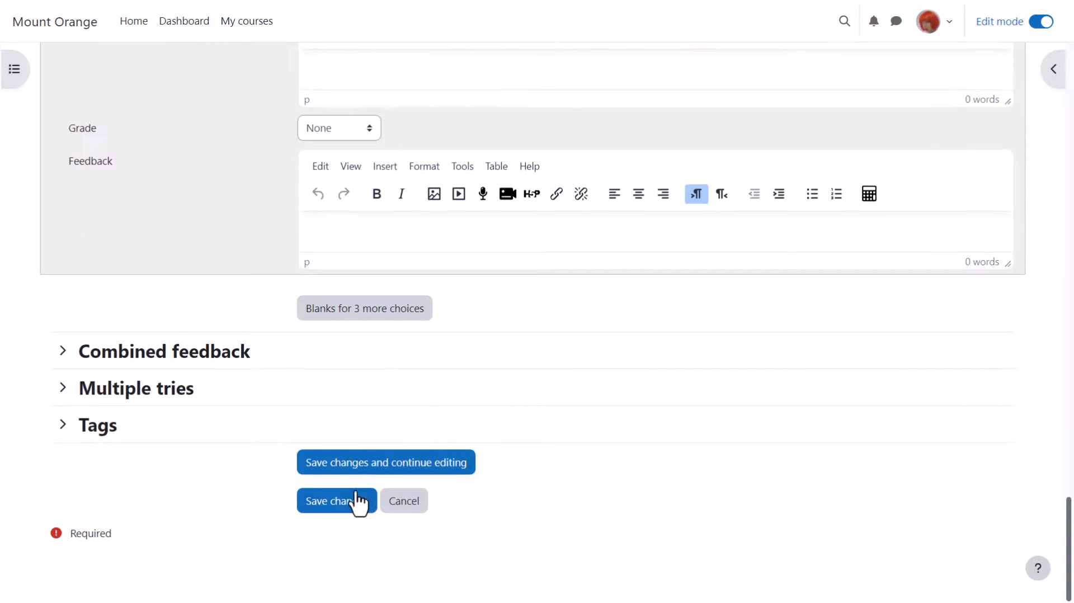
Save changes so Evening greeting becomes question 1 of the quiz.
left_click(331, 500)
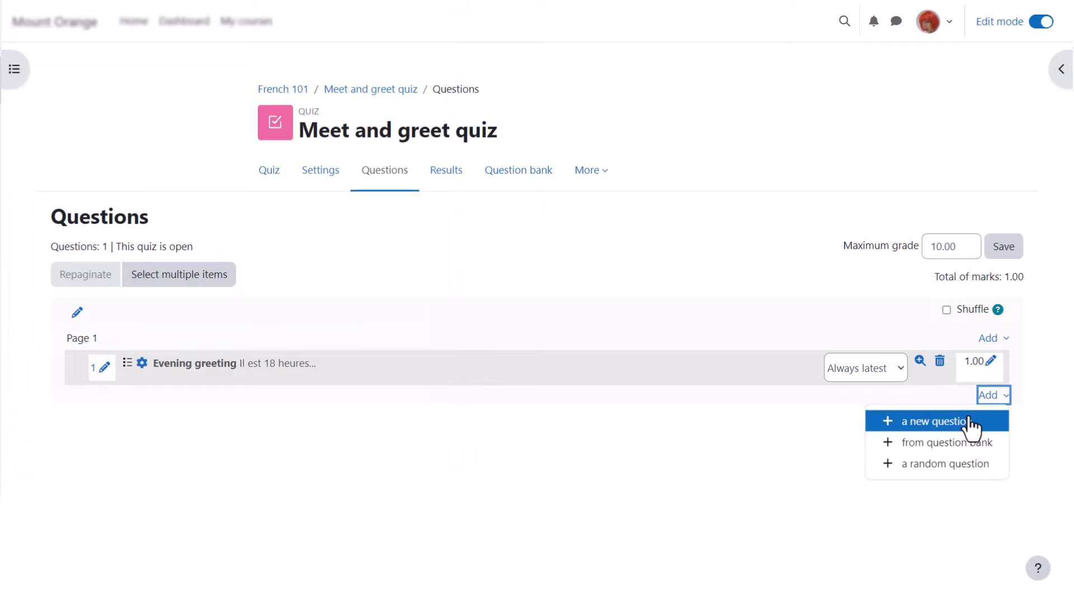
mouse_move(966, 429)
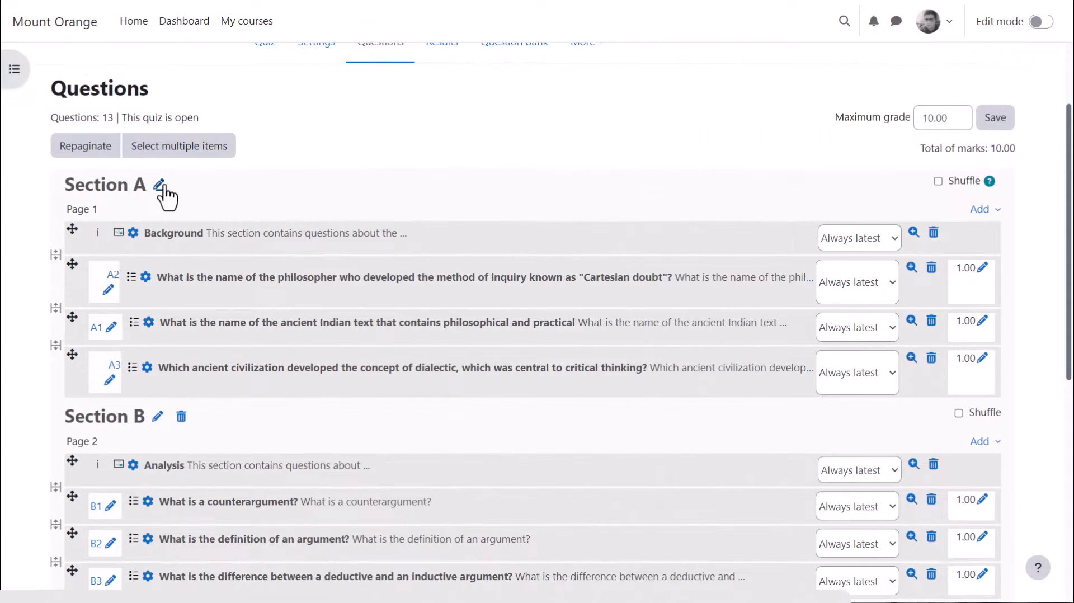
mouse_move(157, 418)
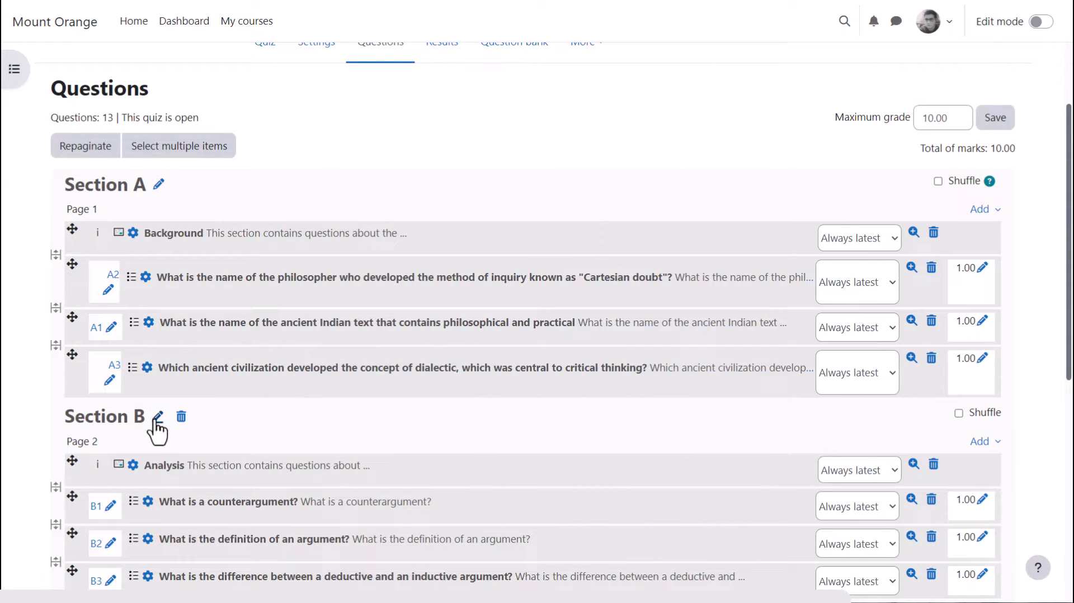
Change the first Section C question's number from 7 to 'C1'.
scroll("down", 3)
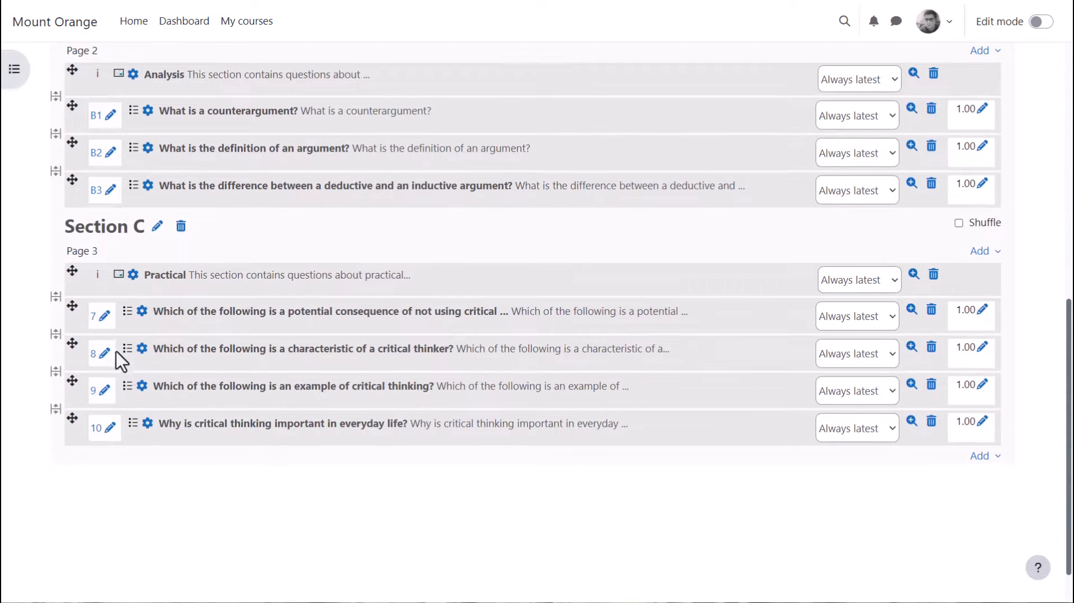
mouse_move(72, 310)
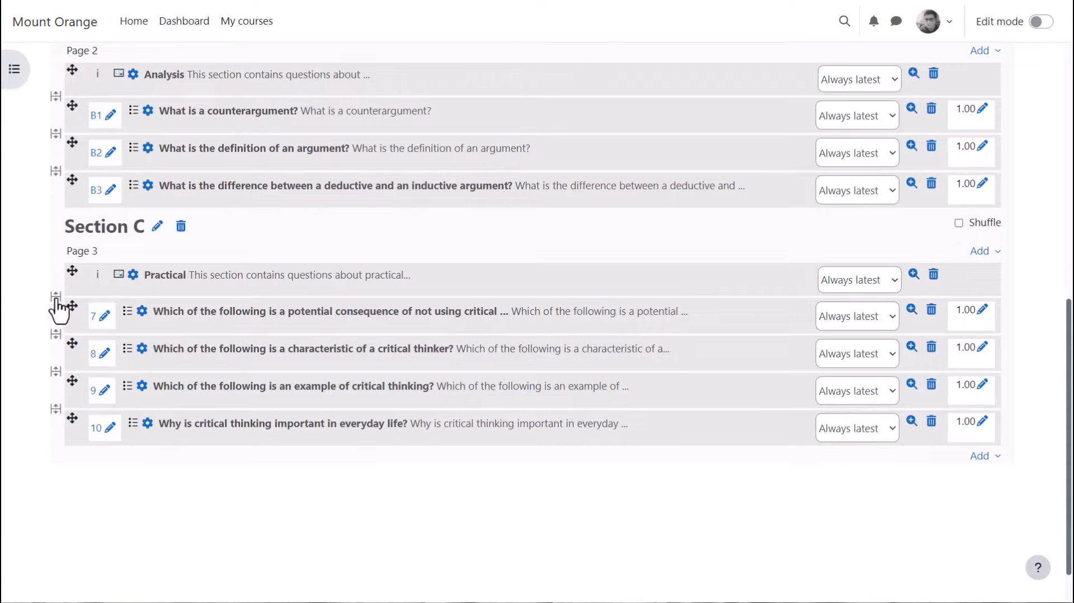
mouse_move(56, 297)
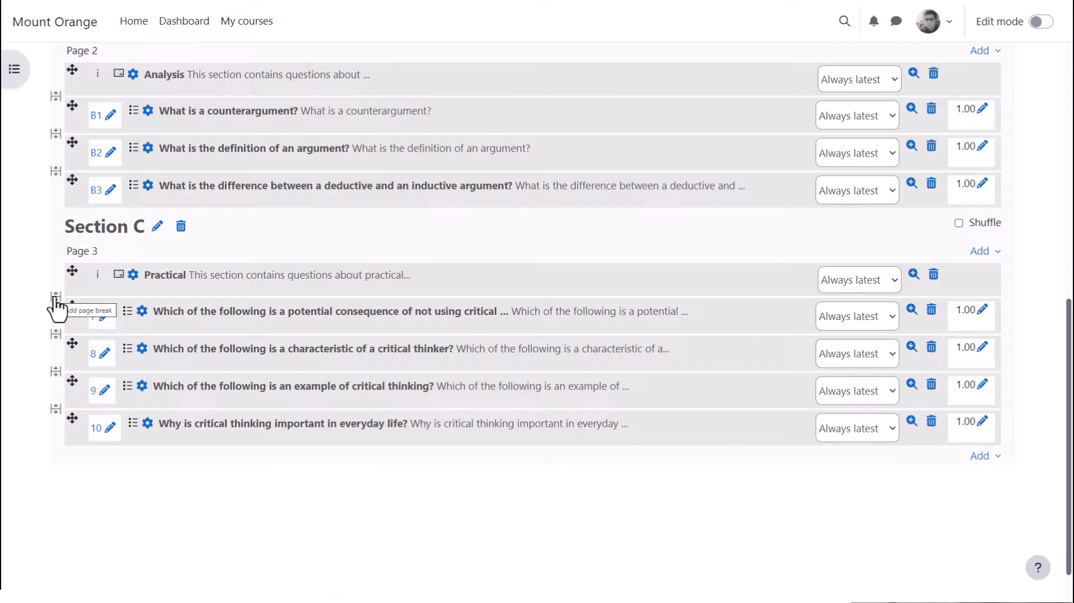
left_click(101, 312)
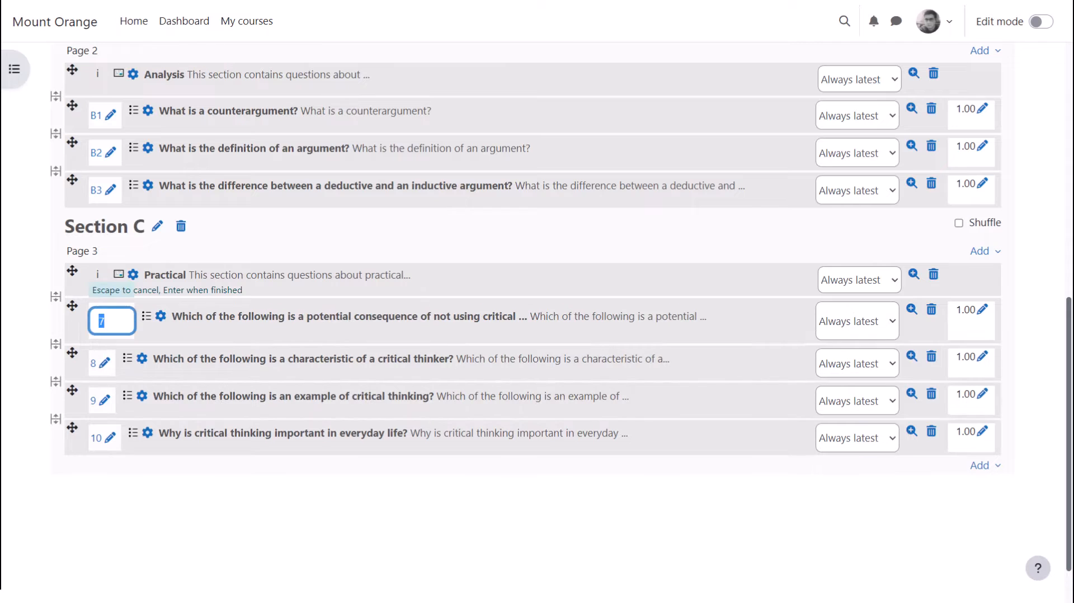
type("C1")
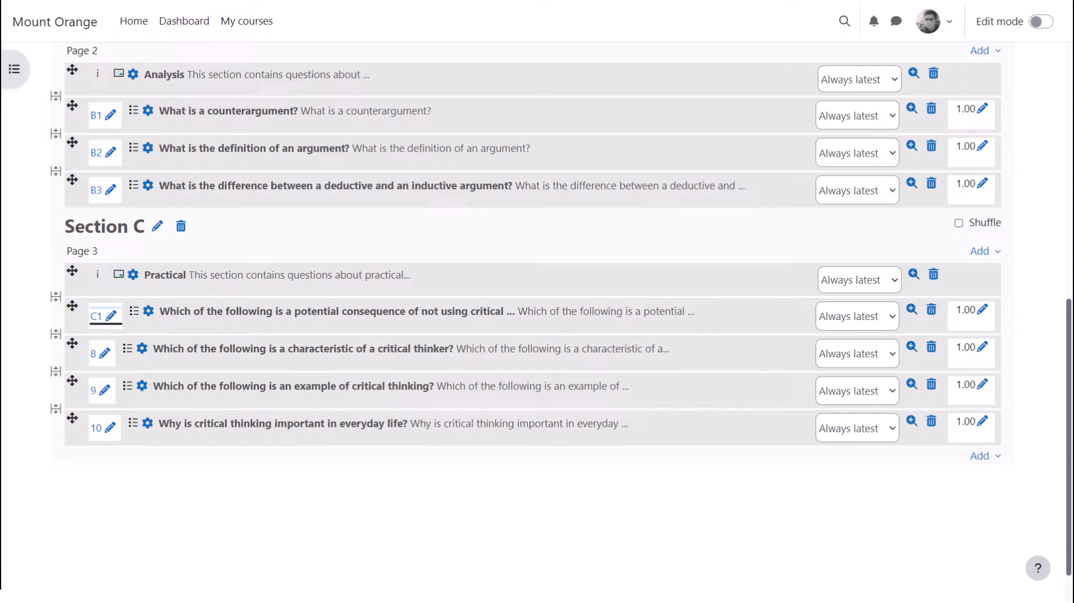